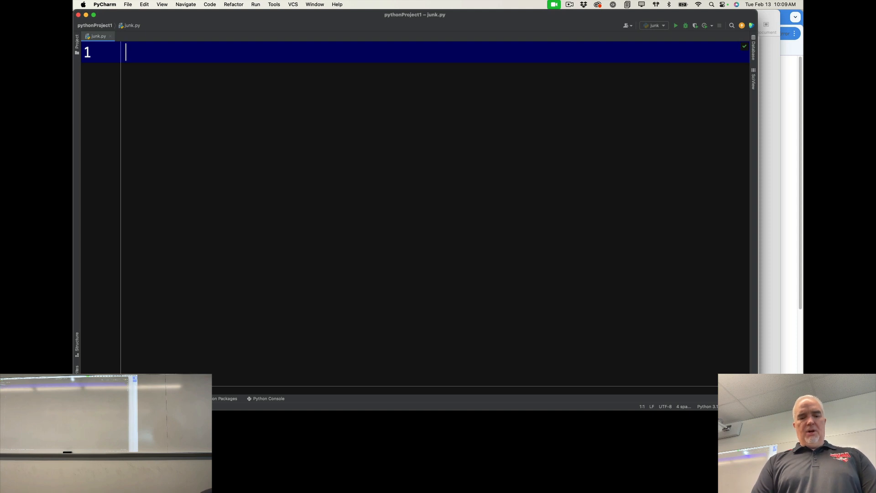
Step: Write the 'def getSecret():' header and add 'import random' at the top of junk.py
text(def)
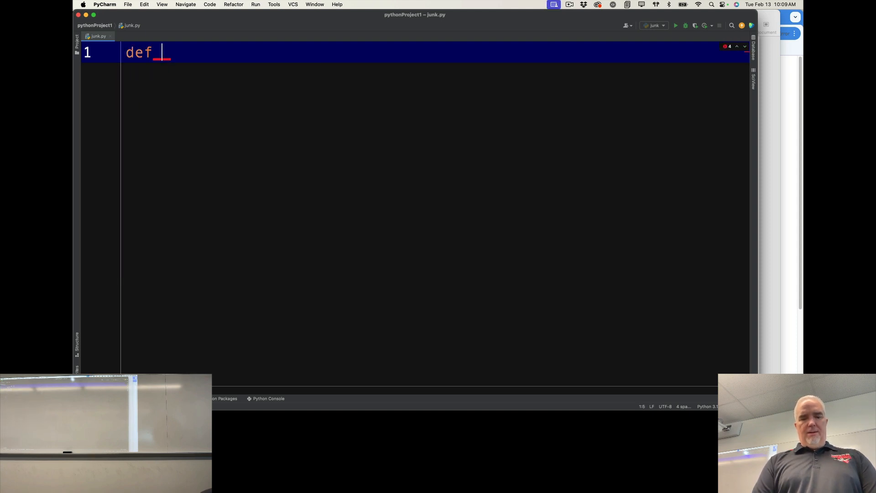
text(getSe)
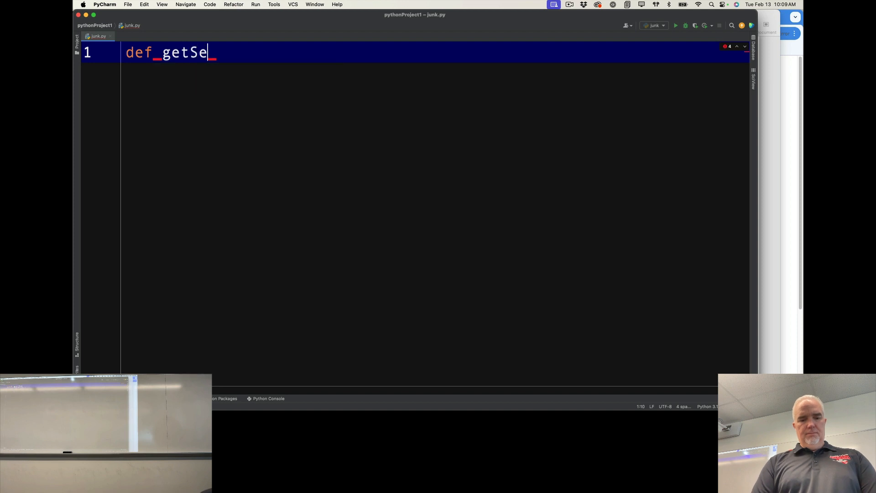
text(cret())
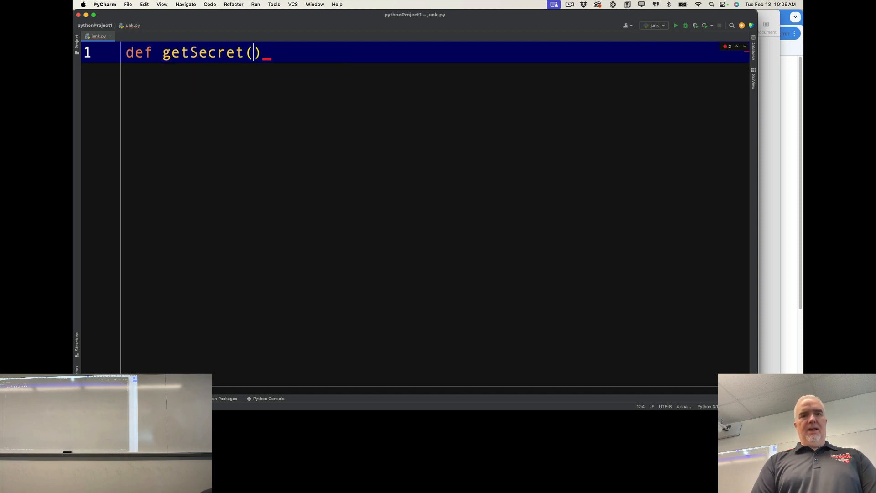
text(:)
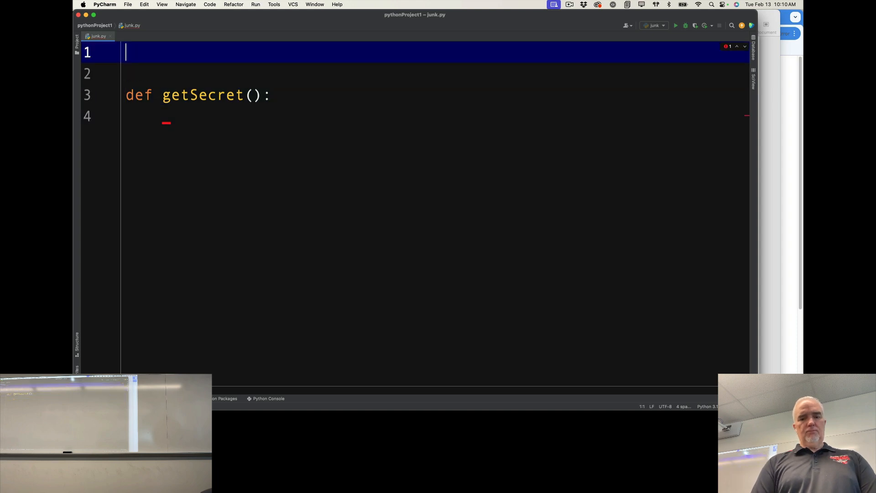
text(import)
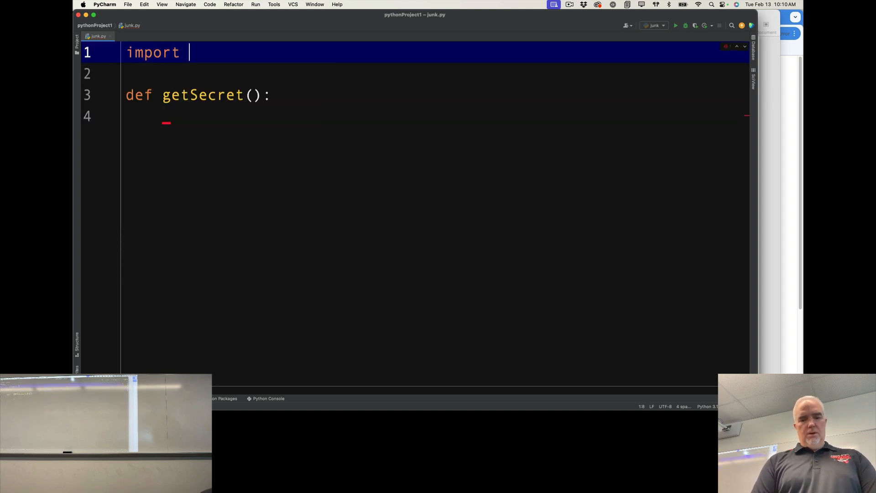
text(random)
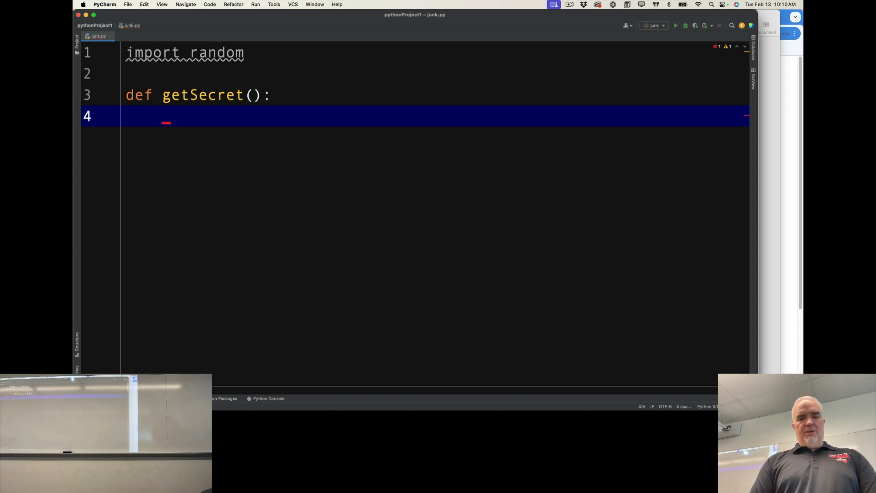
Step: Give getSecret the body 'intSecret = random.randint(1,10)' and 'return intSecret'
text(intSec)
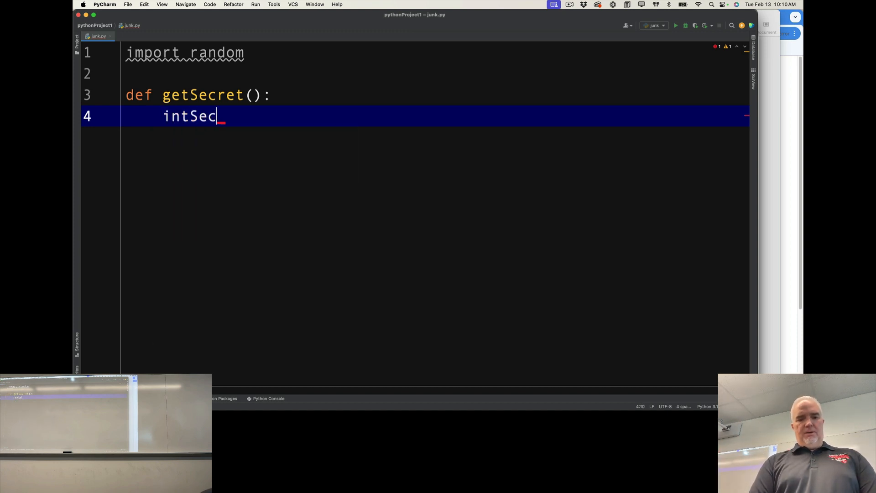
text(ret =)
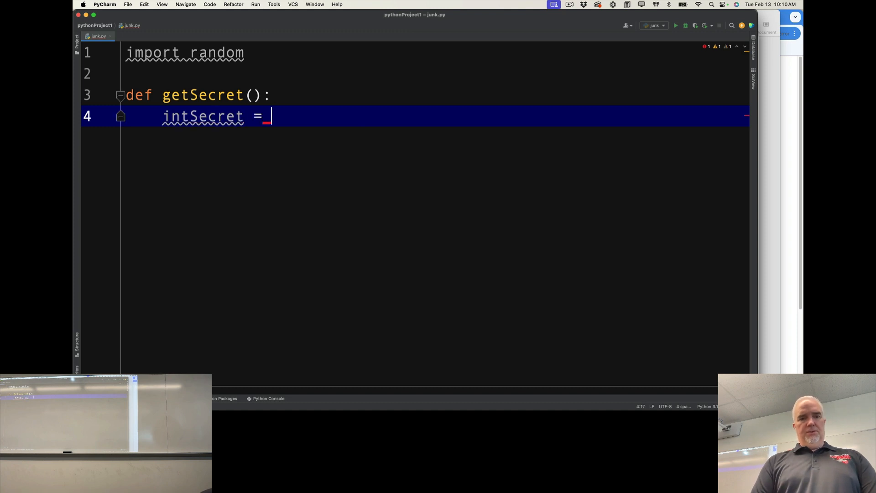
text(ra)
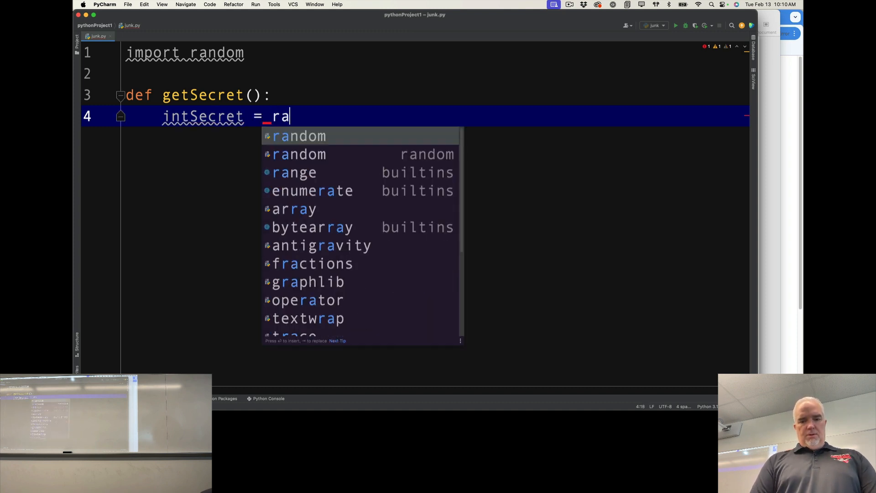
text(ndom.randint()
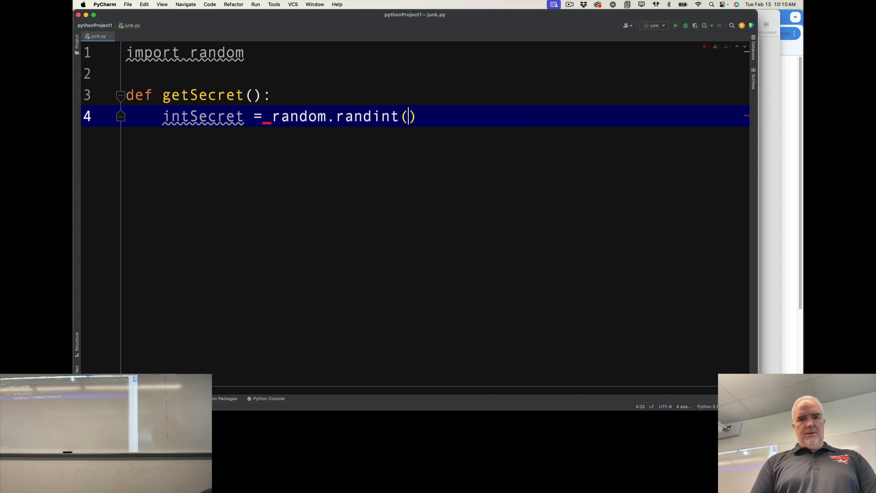
text(1/10)
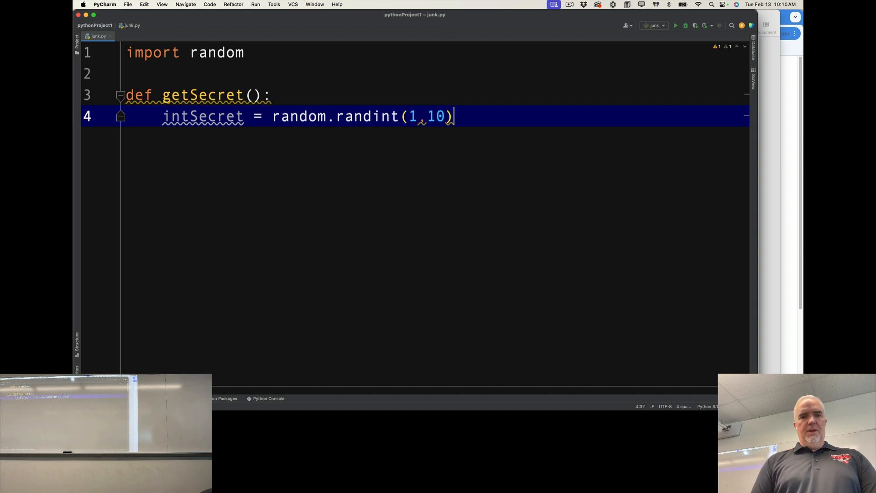
text(retur)
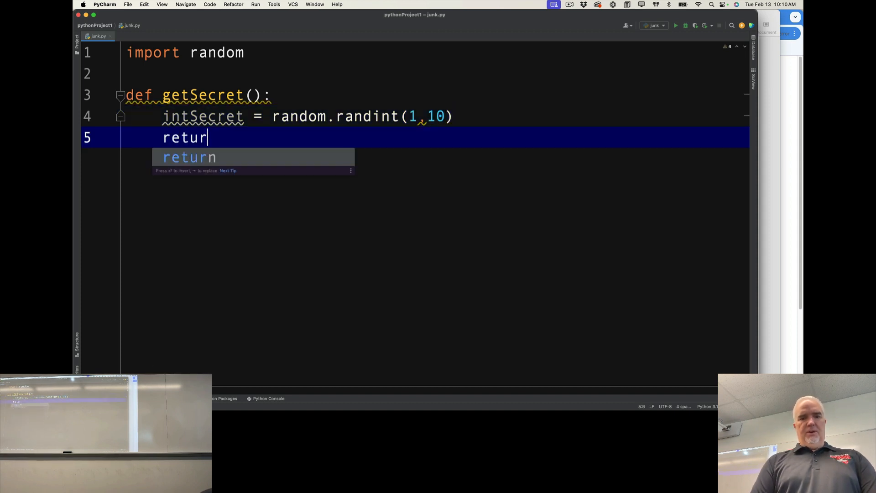
text(n intSecret)
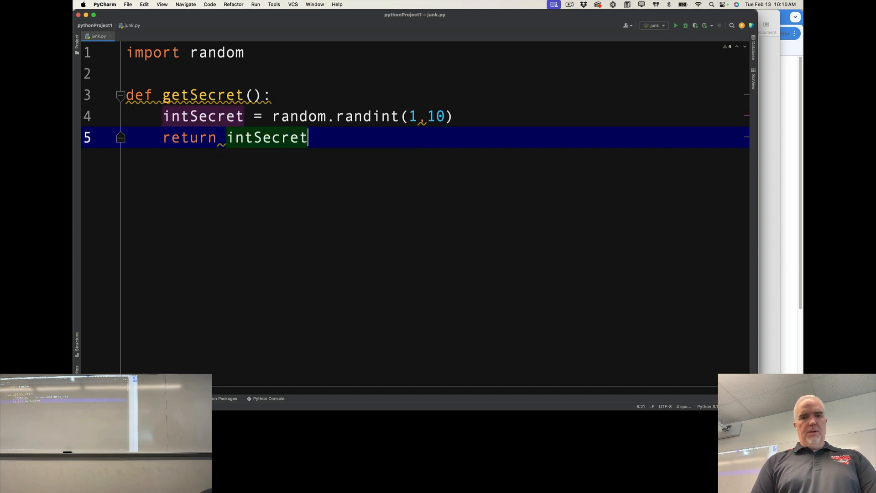
key(Enter)
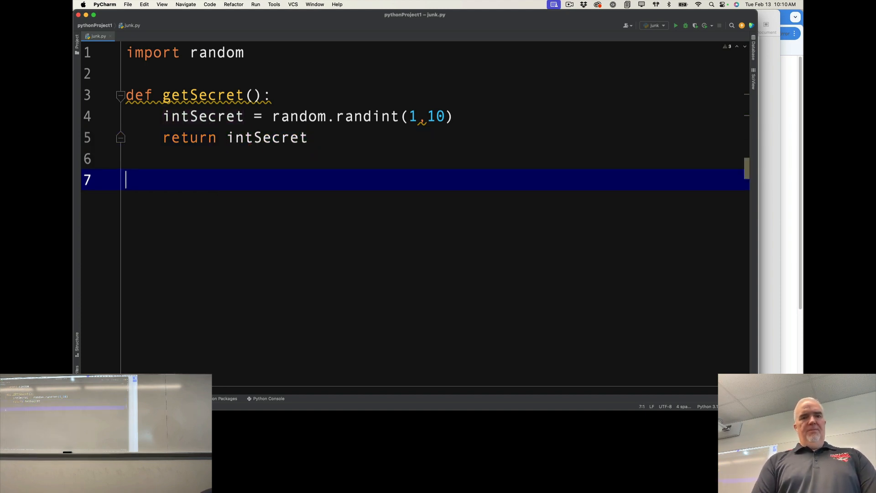
Step: Define getUser() starting with 'intUser = int(input(...))'
text(def)
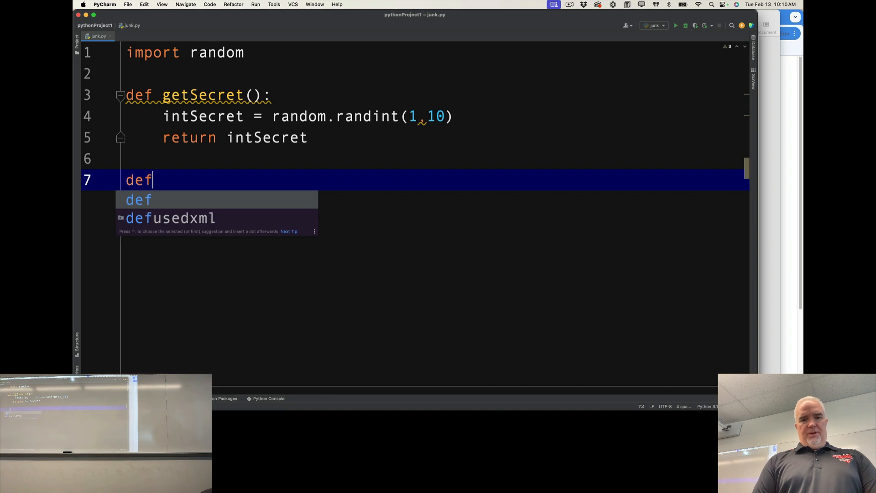
text(get)
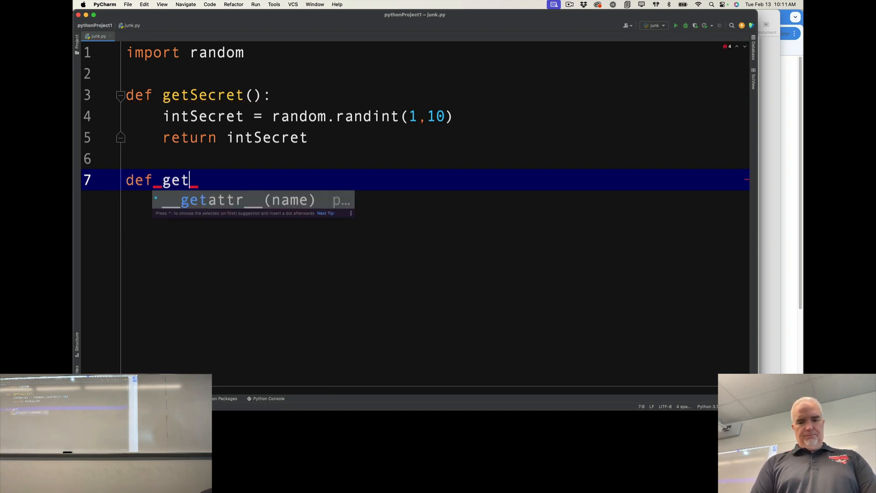
text(User():)
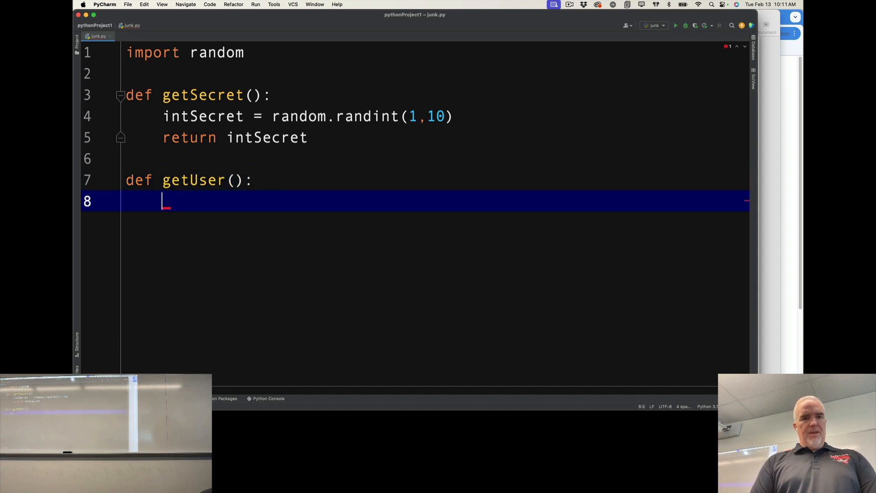
text(int)
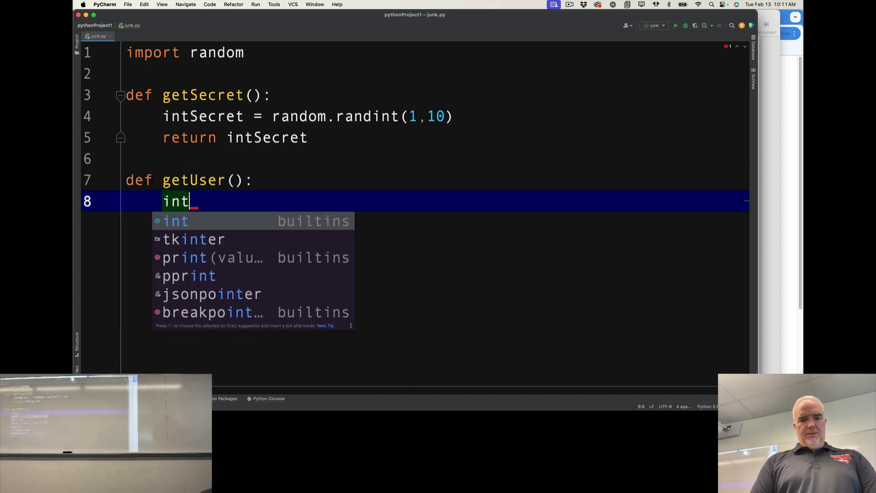
text(User =)
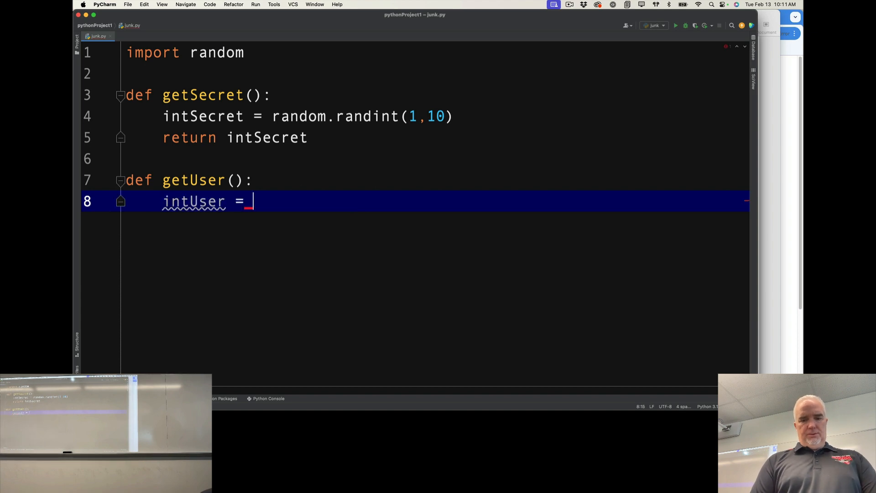
text(int())
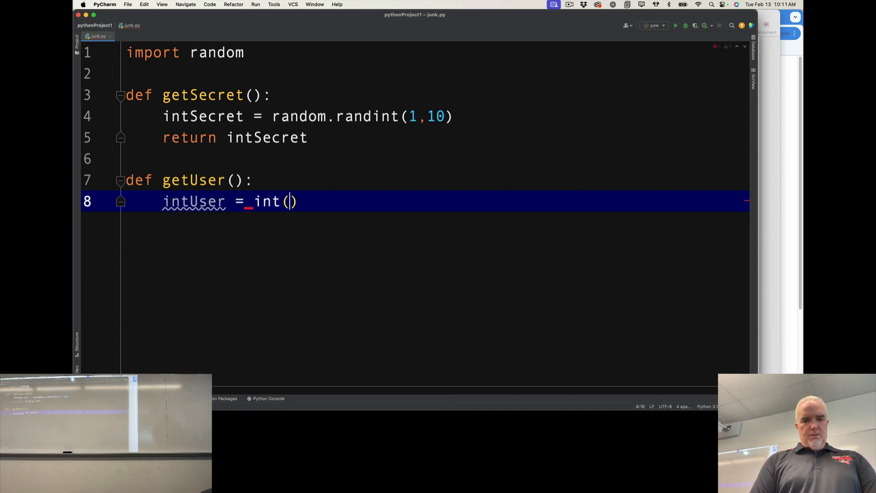
text(input())
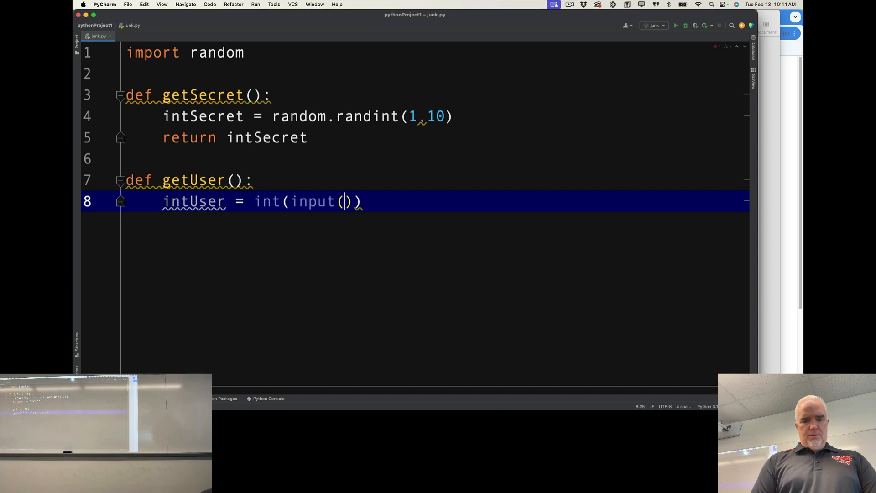
Step: Prompt "Give me a number between 1-10: " and return intUser
text("Give me a nu")
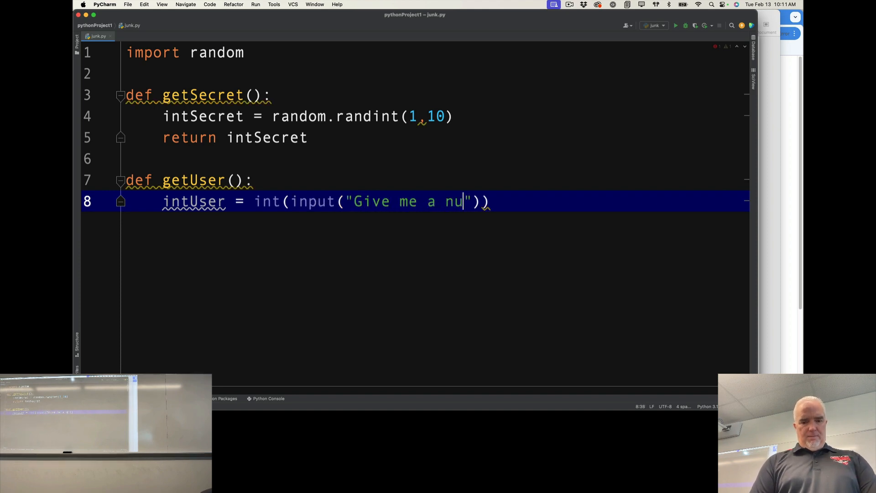
text(mber between)
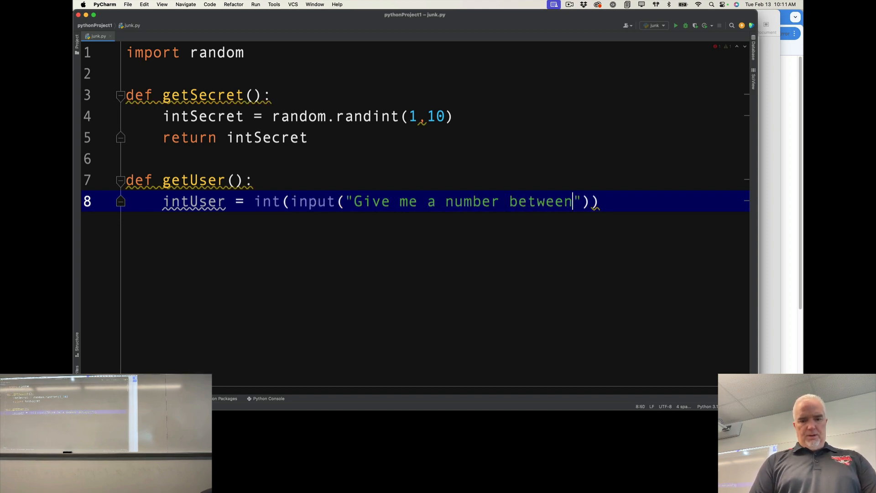
text(1-10:)
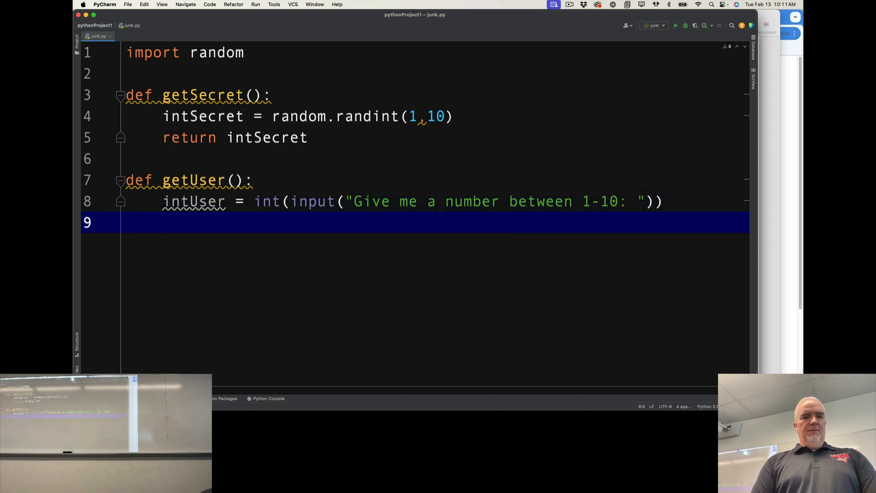
text(return)
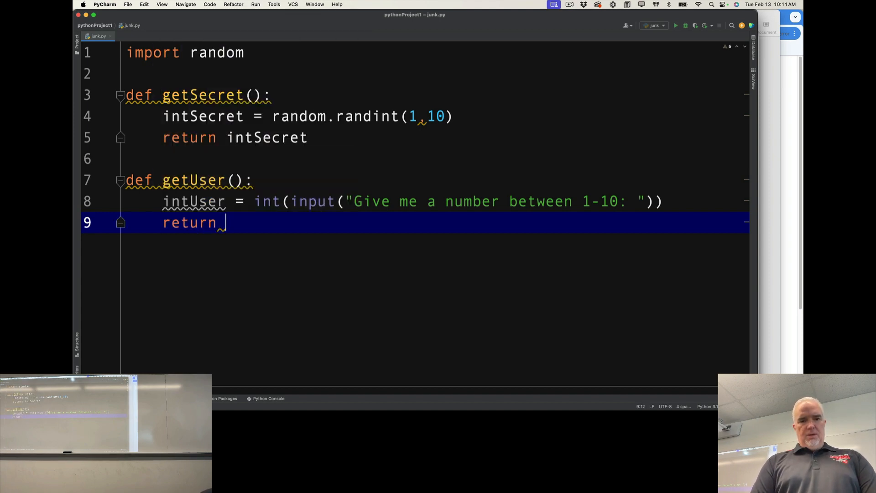
text(intUser)
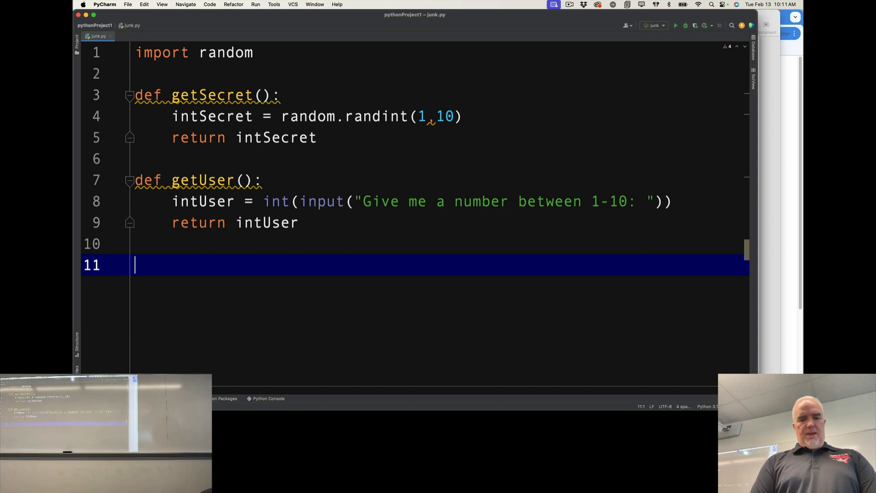
Step: Write the header 'def isCorrect(intU, intC):' below getUser
text(def)
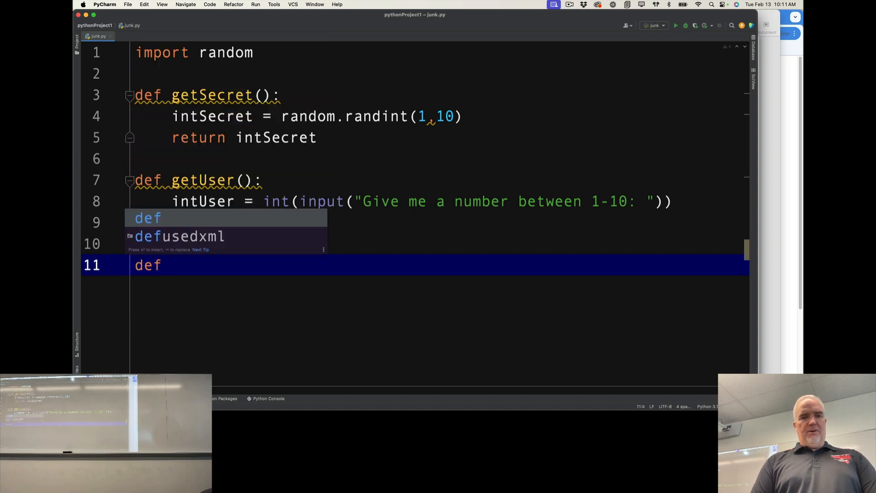
text(return intUser)
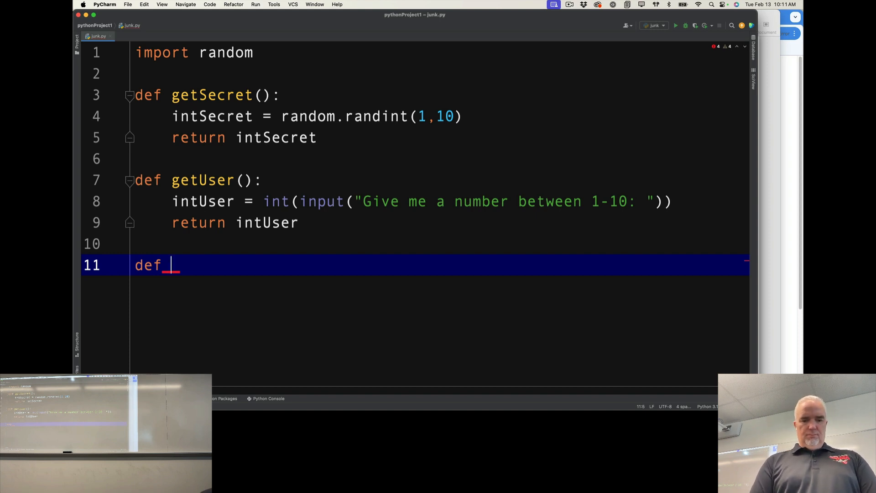
text(judge)
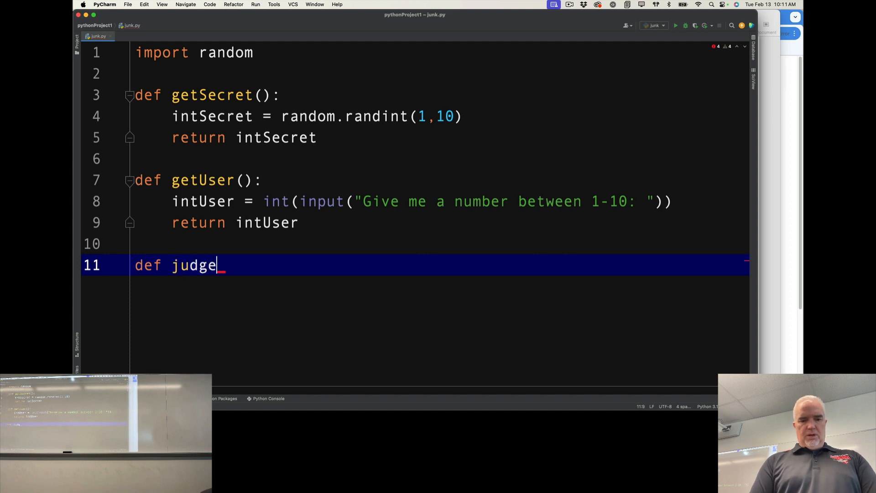
text(Correct)
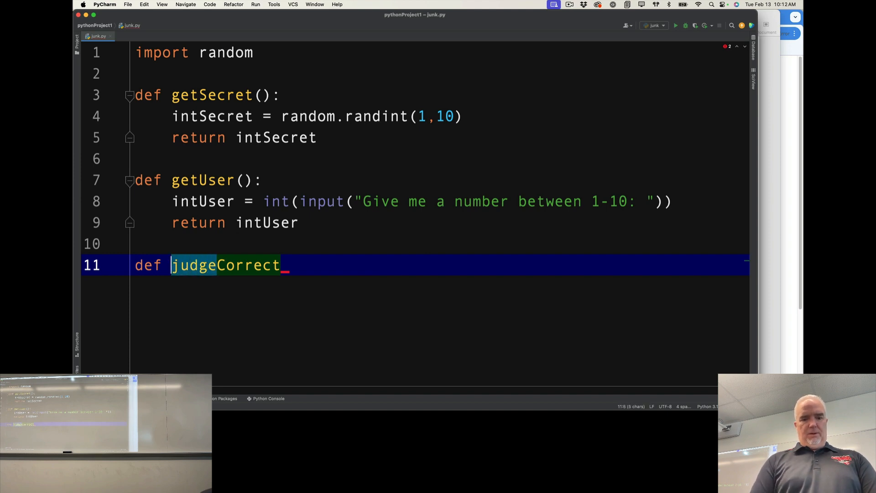
text(isCorrect())
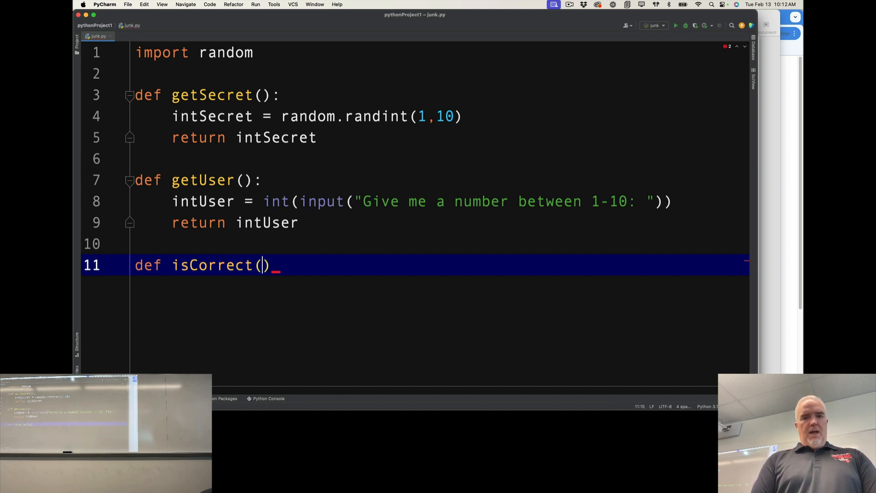
text(intU, intC)
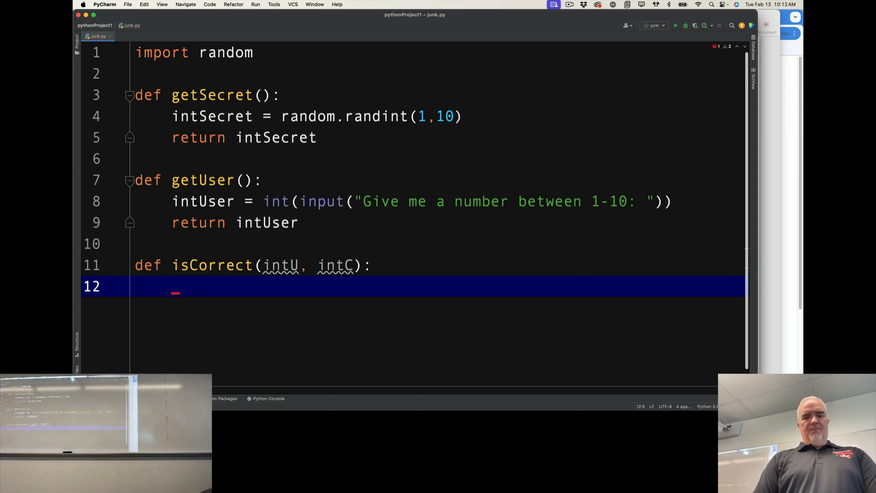
Step: Make isCorrect return True if (intC==intU), else return False
text(if)
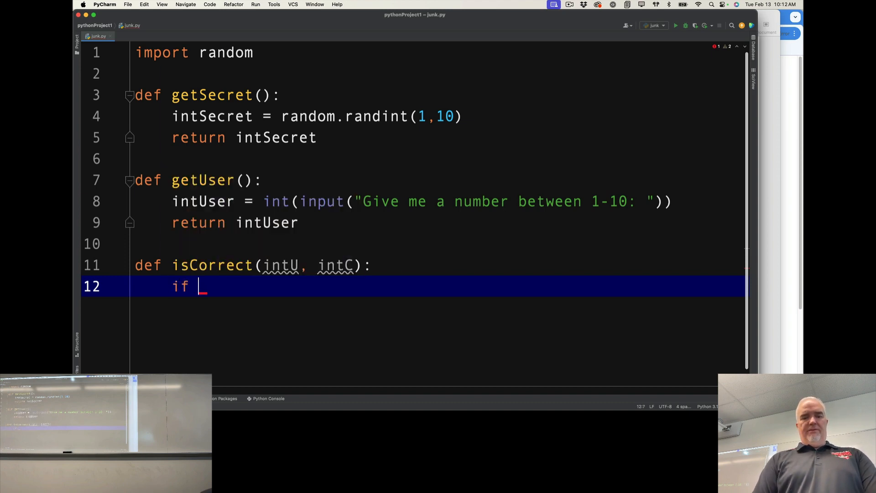
text(intC)
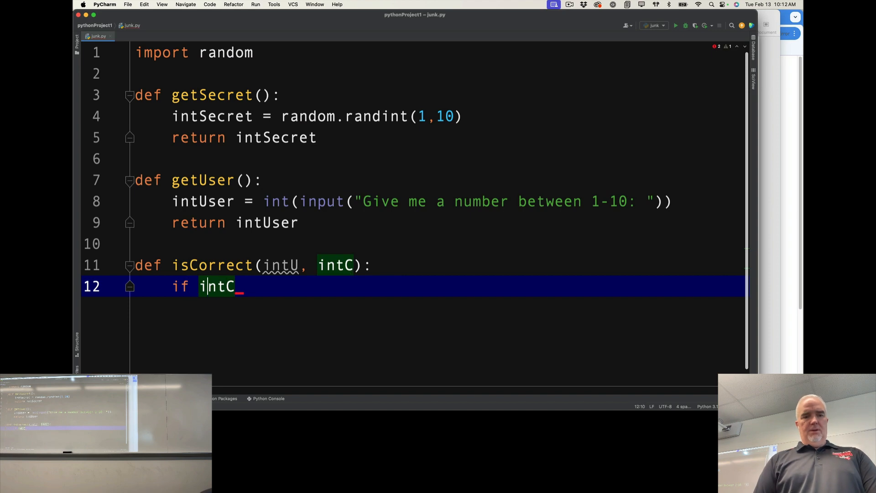
text((intC==)
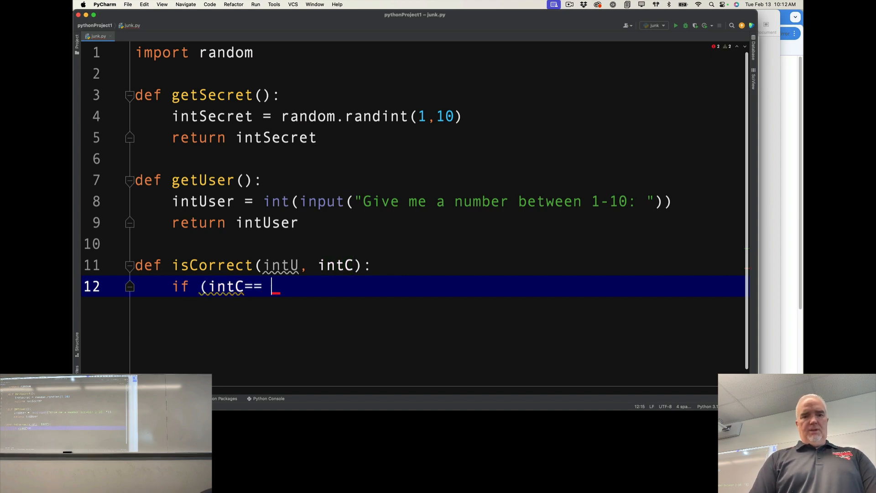
text(int)
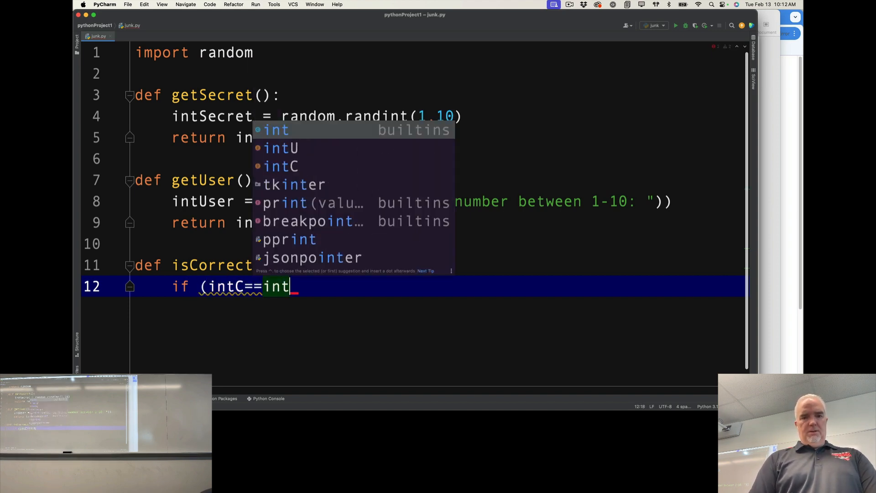
text(U):)
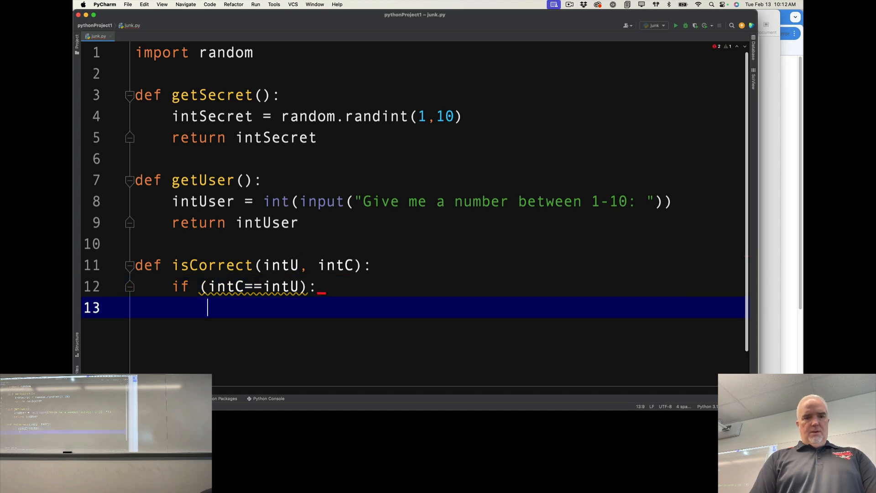
text(return)
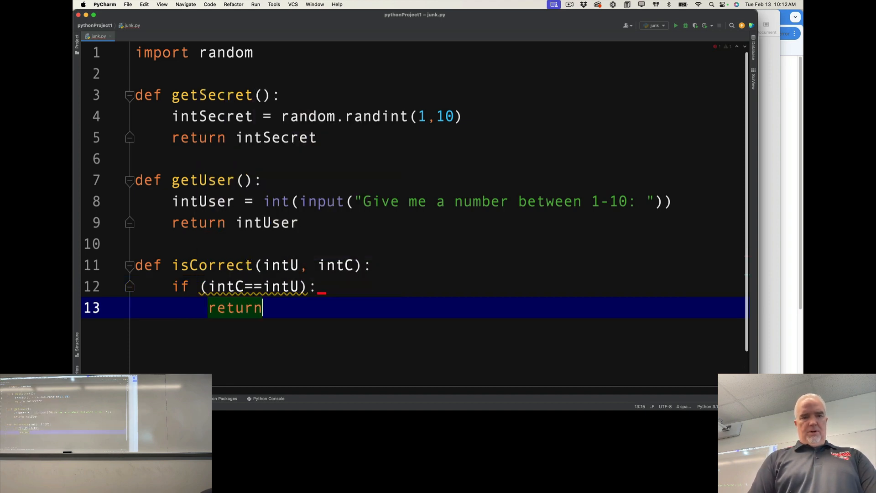
text(True)
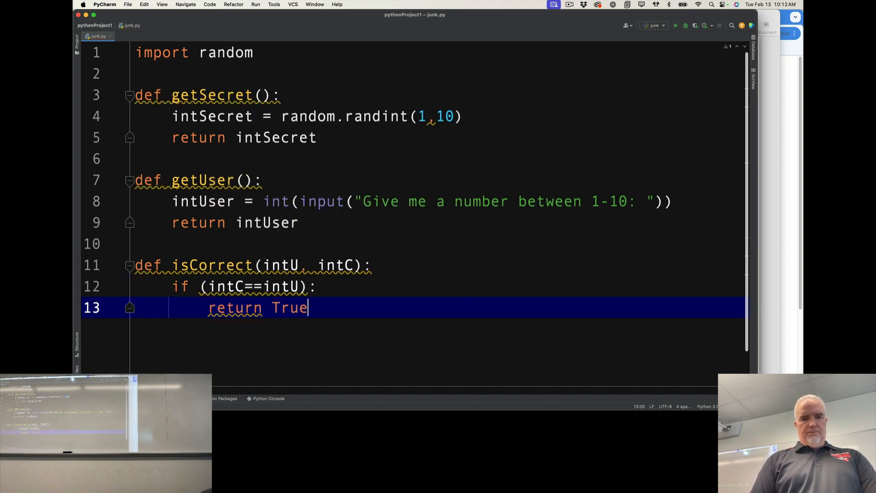
text(else)
text(retu)
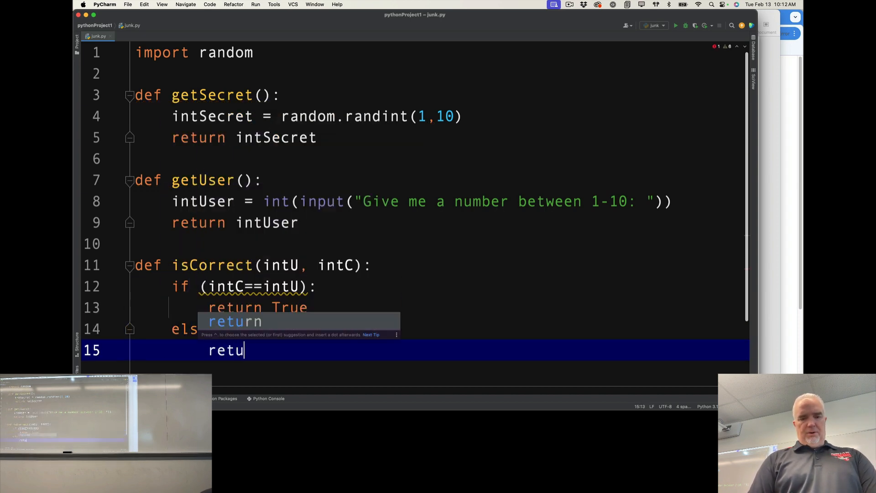
text(rn False)
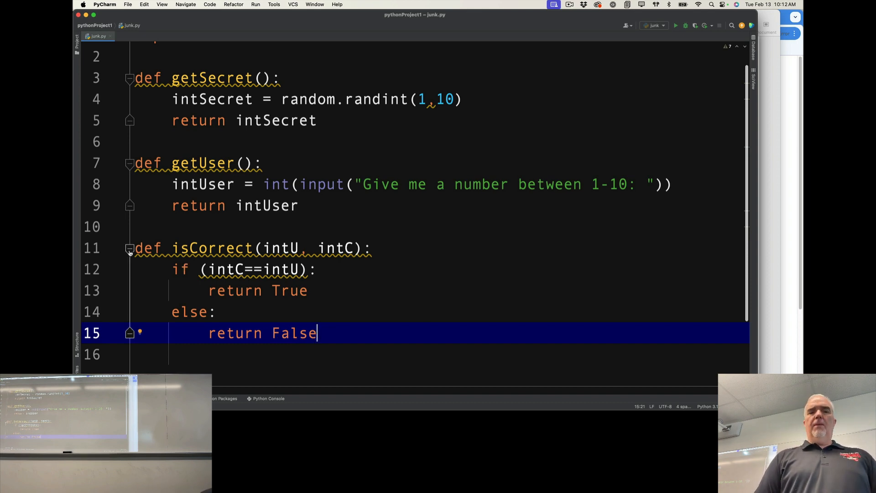
Step: Fold the function bodies and run print(isCorrect(3,4)) to see the result
click(130, 78)
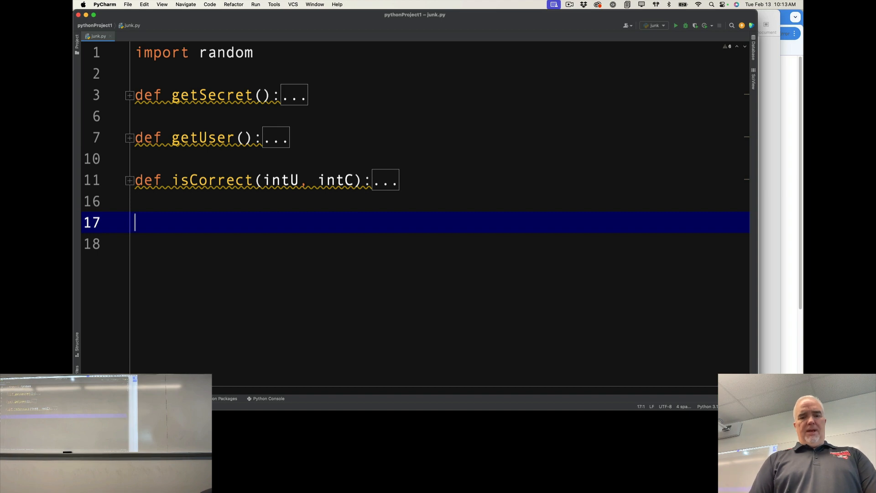
text(print()
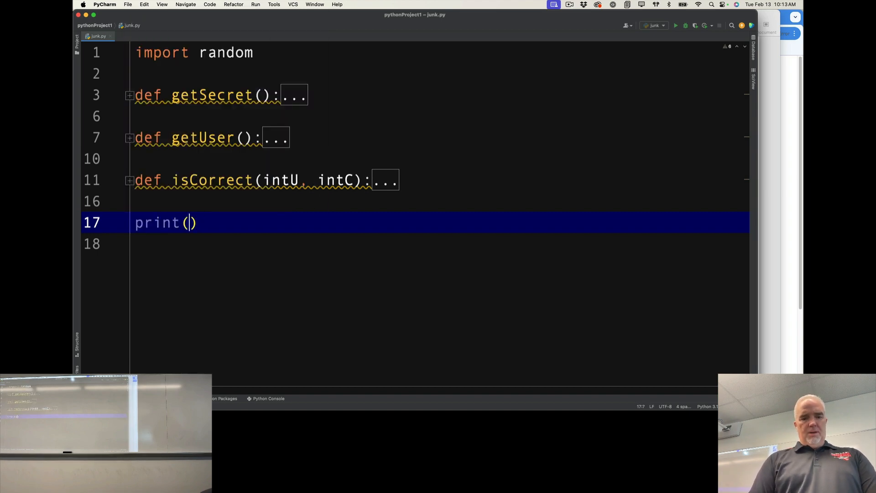
text(isCorrect())
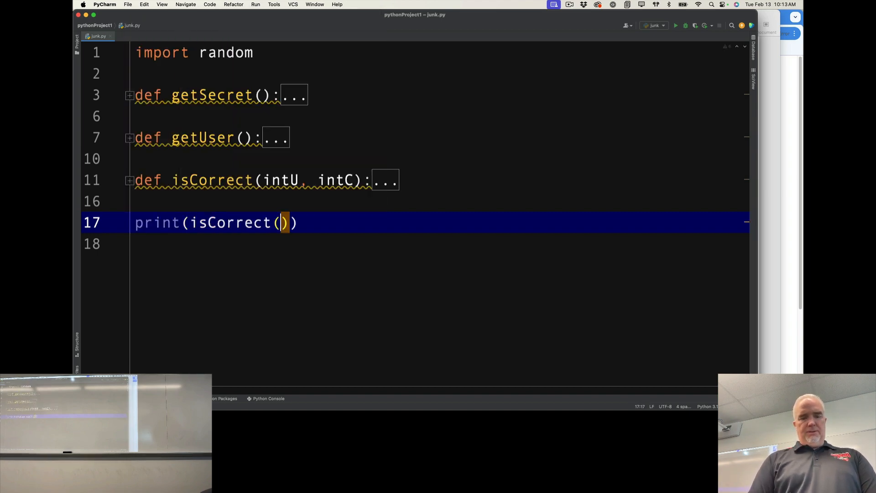
text(3.)
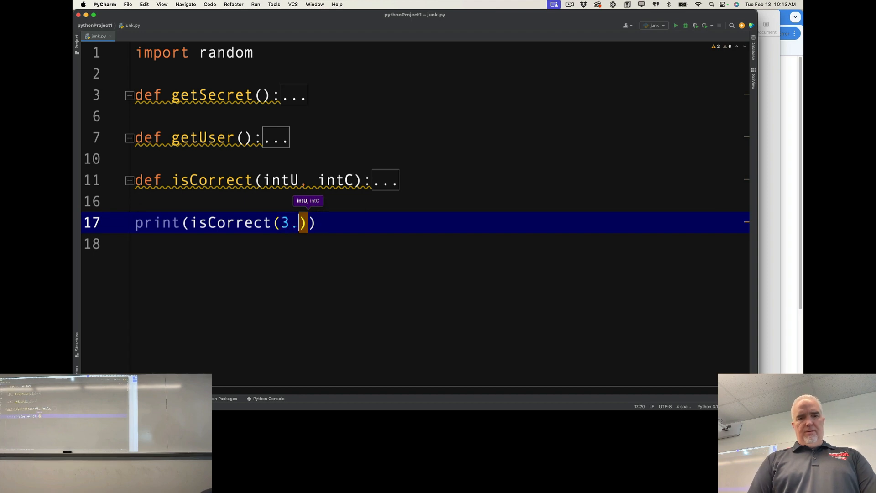
text(,4)
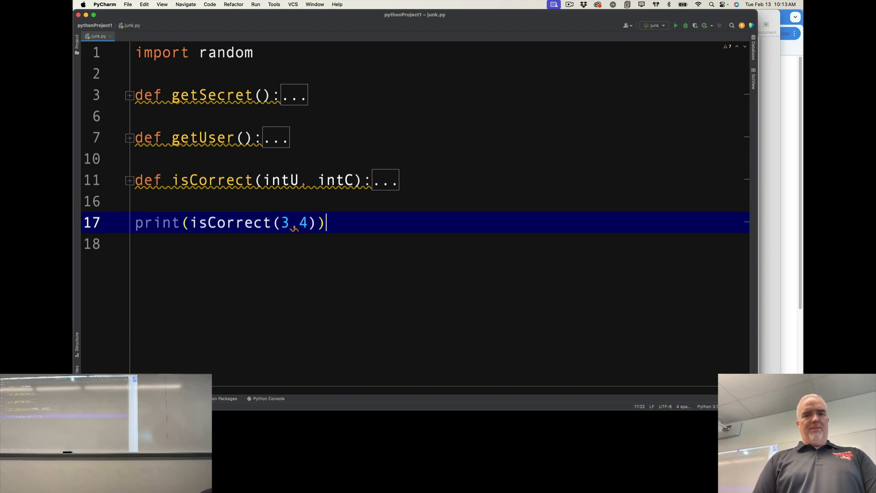
mouse_move(680, 46)
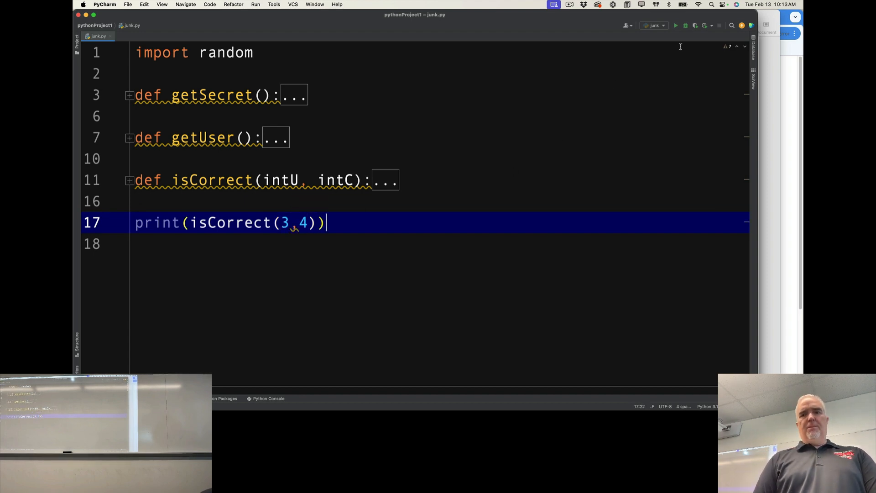
click(676, 25)
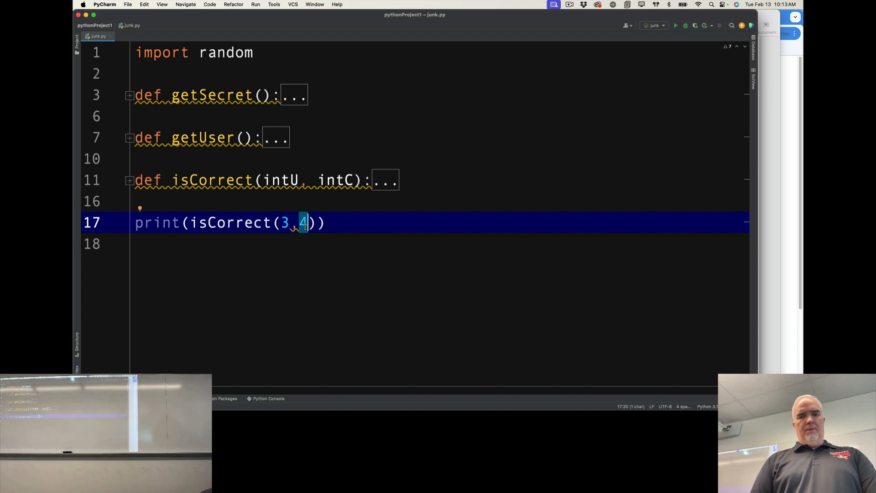
Step: Change the call to isCorrect(3,3) and run again with matching numbers
text(3)
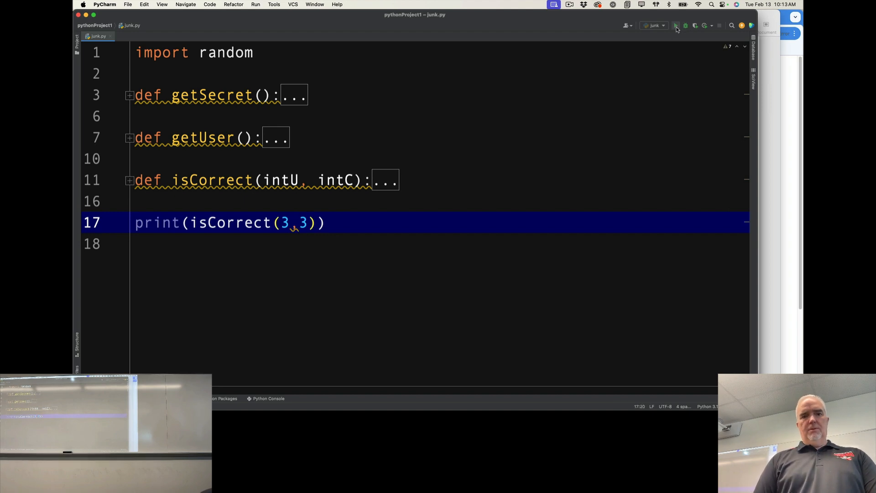
click(675, 25)
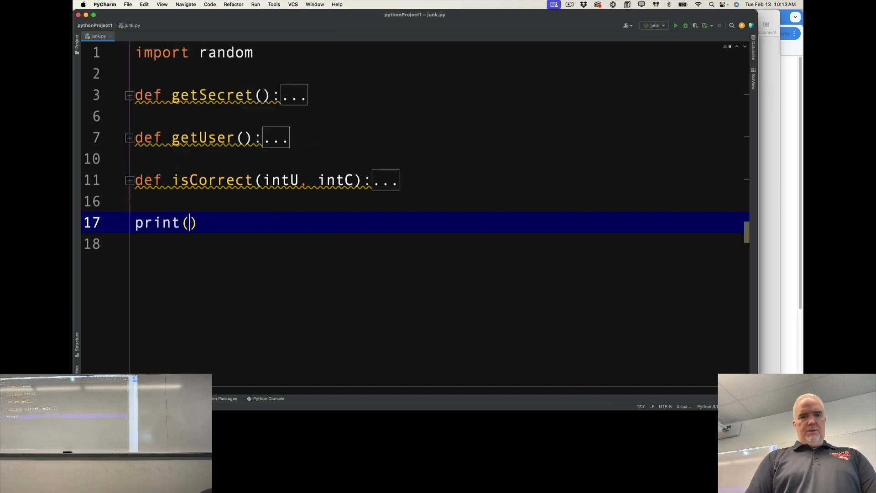
Step: Run print(getSecret()) to check the secret number, then close the run output
text(getSecret()
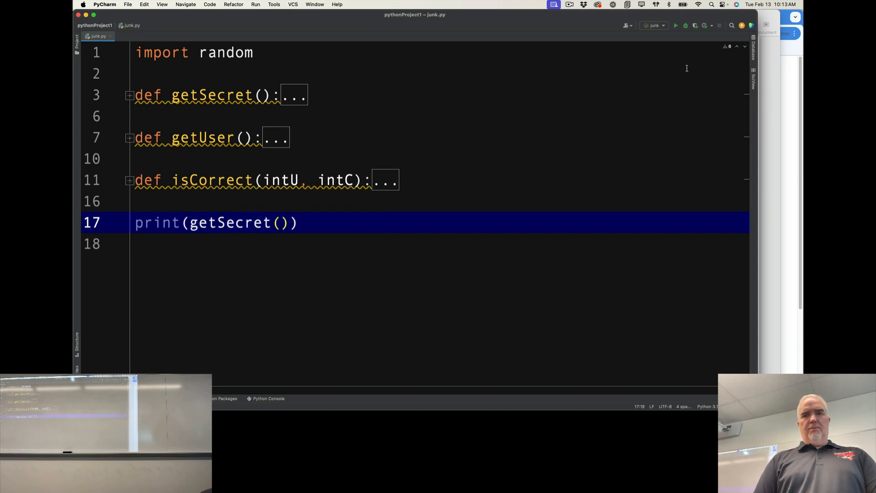
click(676, 25)
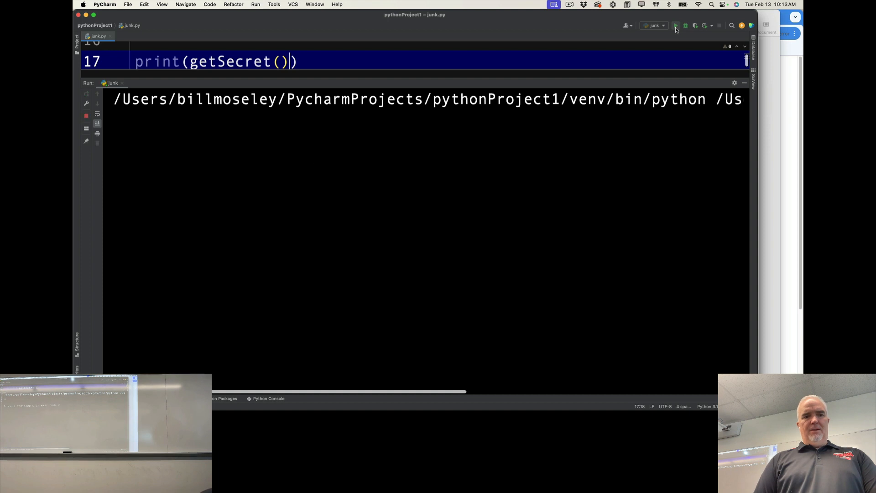
click(677, 26)
text(print(")
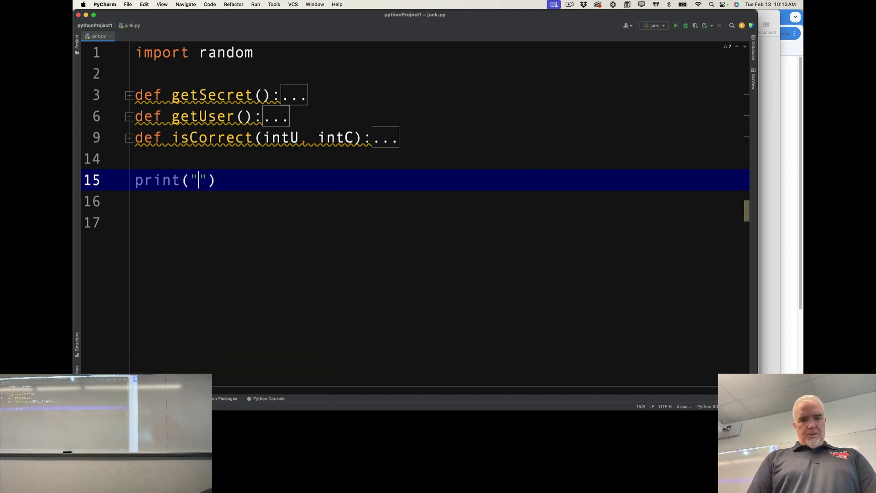
Step: Print "Guessing game", set intTry = 0, and open a 'while (True):' loop
text(Guessing game)
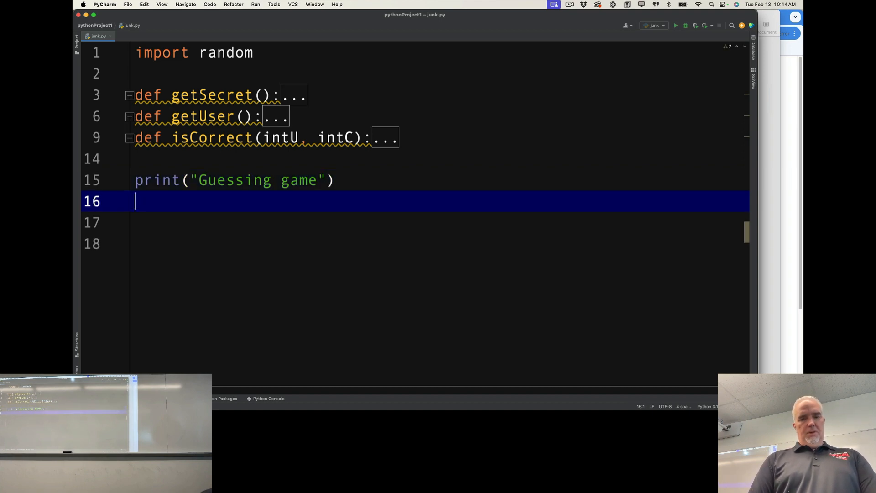
text(int)
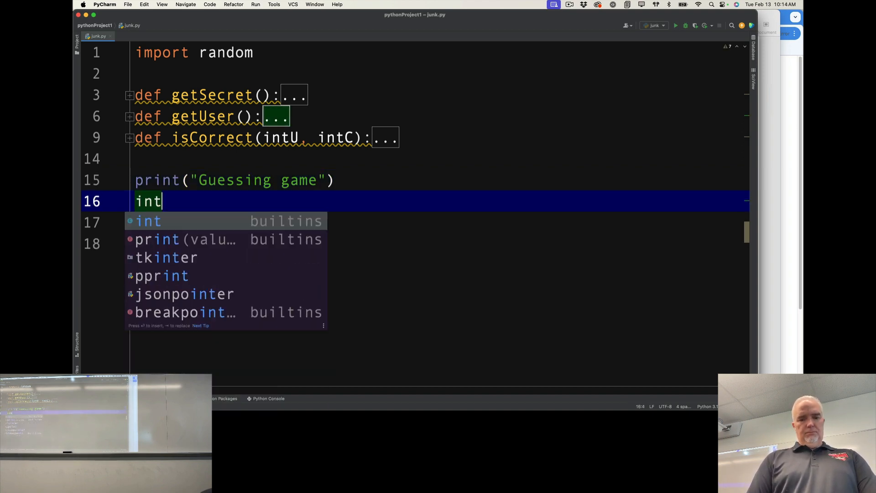
text(Try = 0)
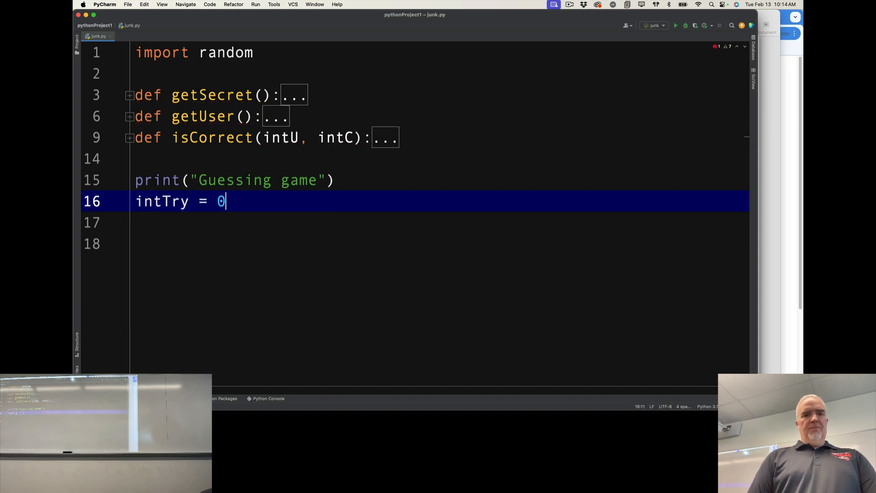
key(Enter)
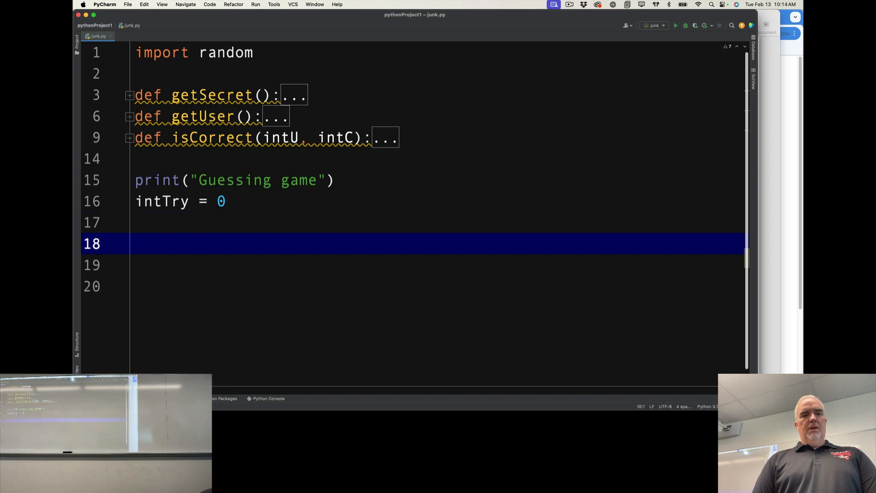
text(while)
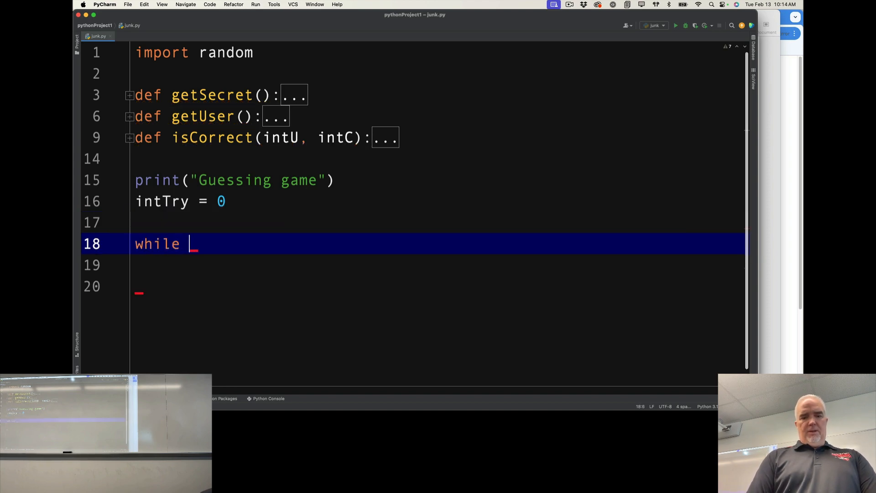
text(True)
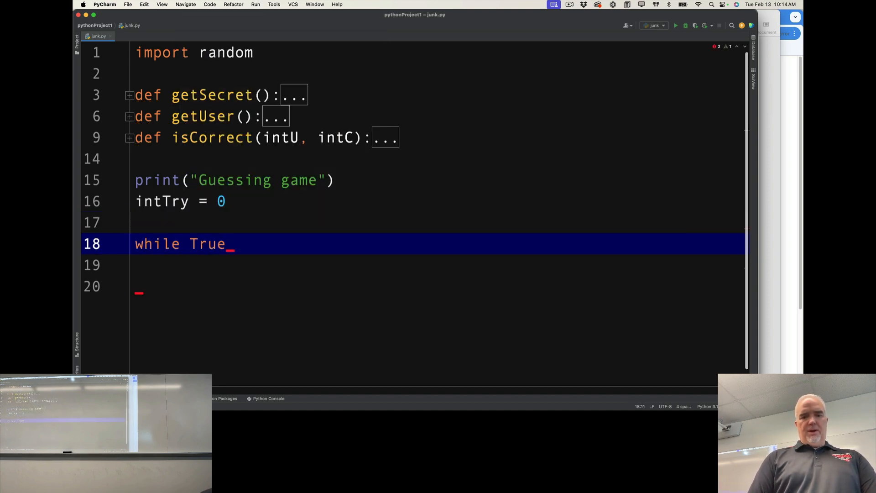
text(()
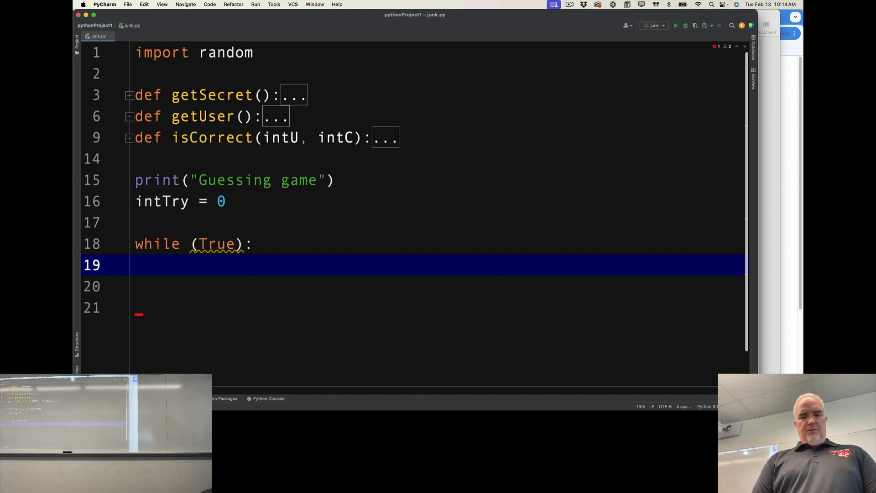
Step: Inside the loop assign intSecret = getSecret() and intUser = getUser()
text(getSecret())
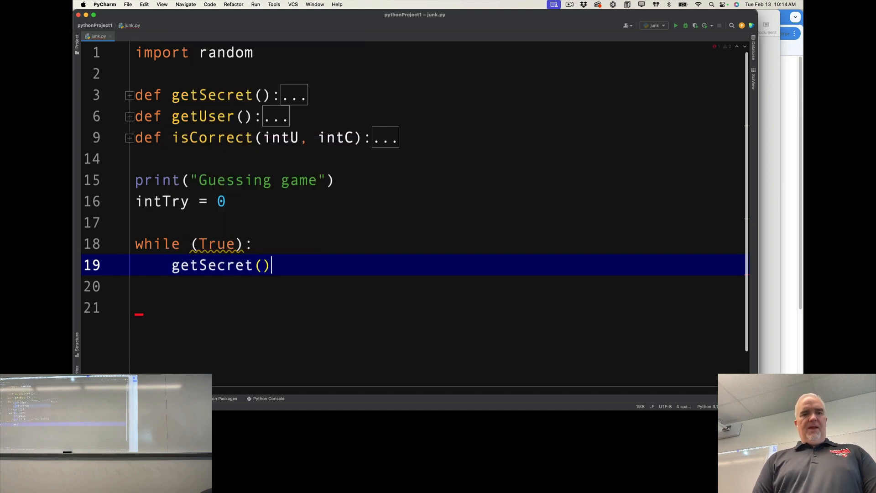
text(getUser()
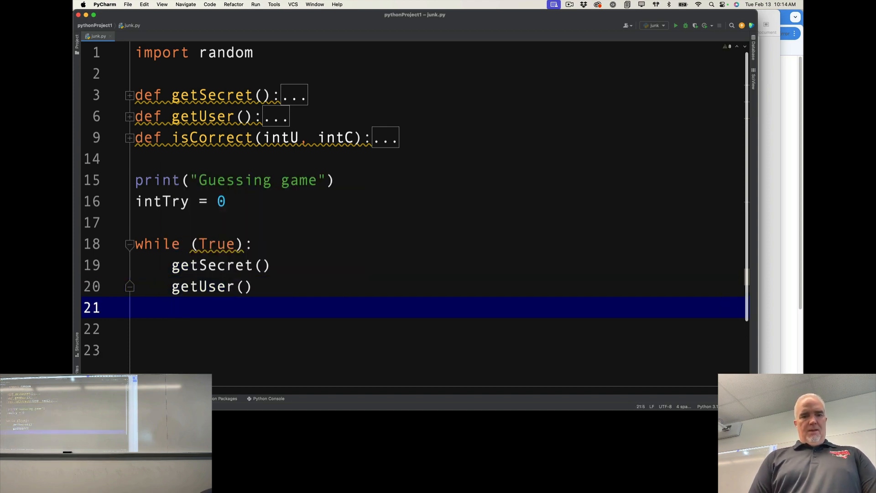
text(intS)
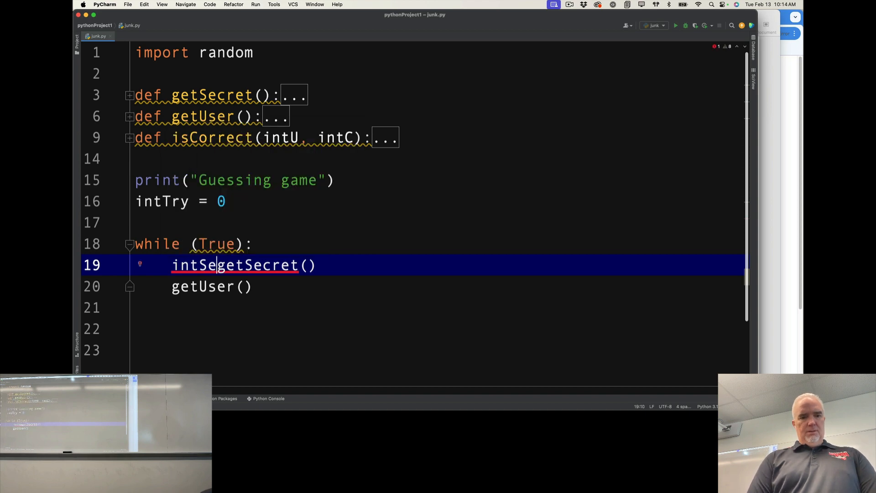
text(ecret =)
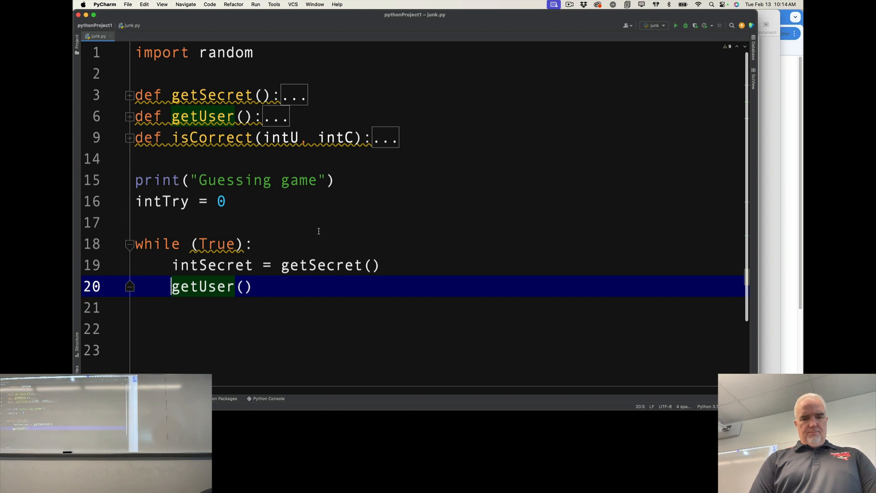
text(intUSer)
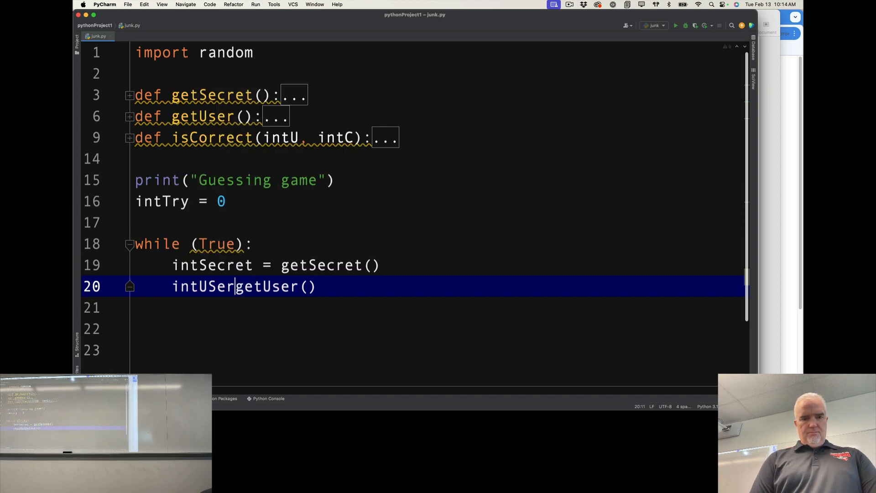
text(" ")
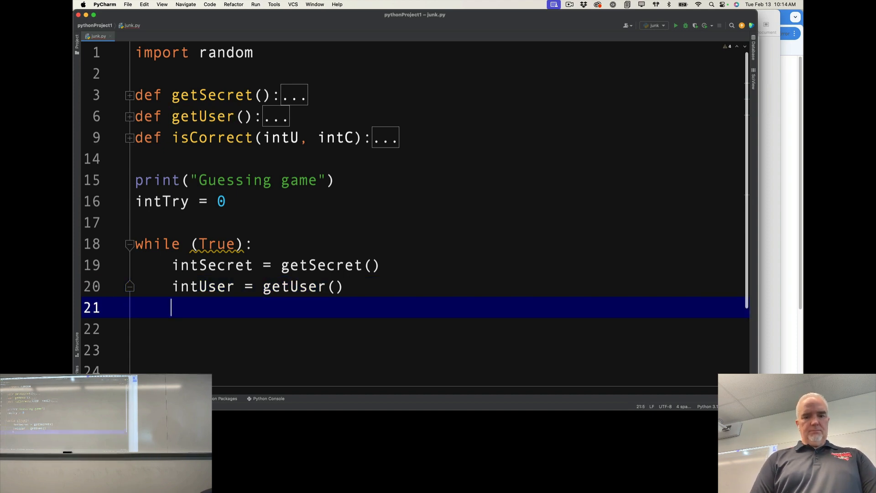
Step: Call isCorrect(intUser, intSecret), picking intSecret from autocomplete
text(is C)
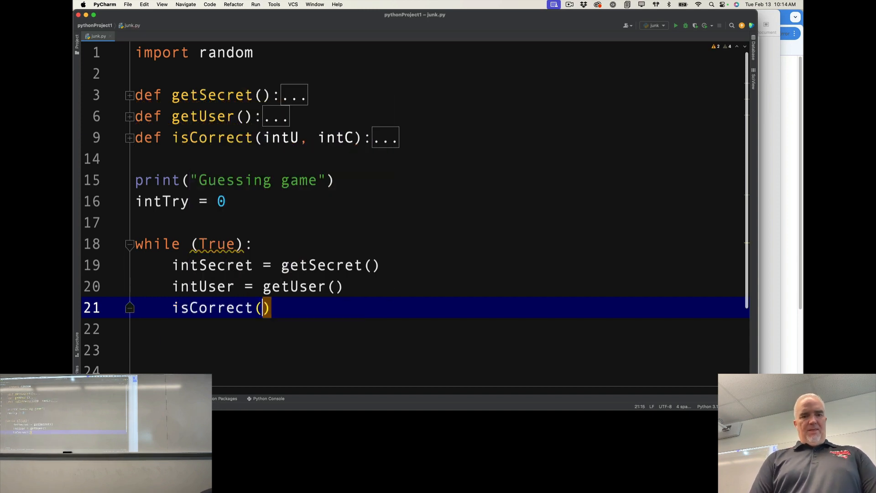
text(int)
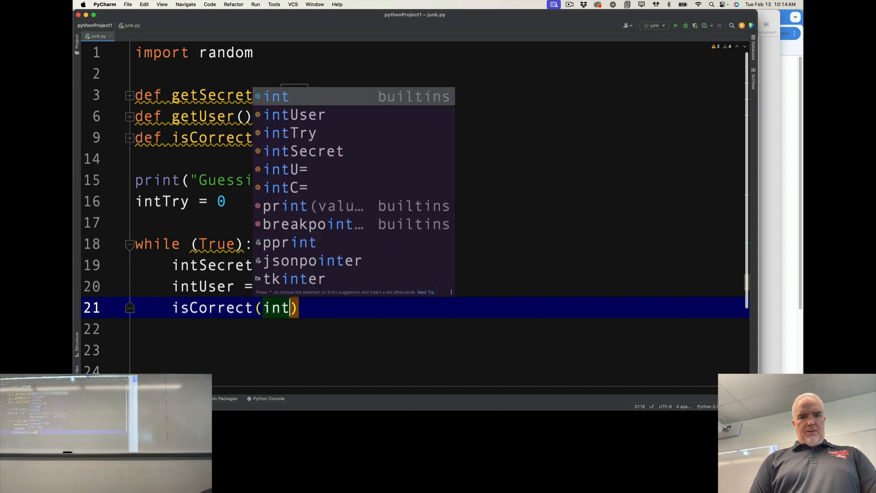
text(User, i)
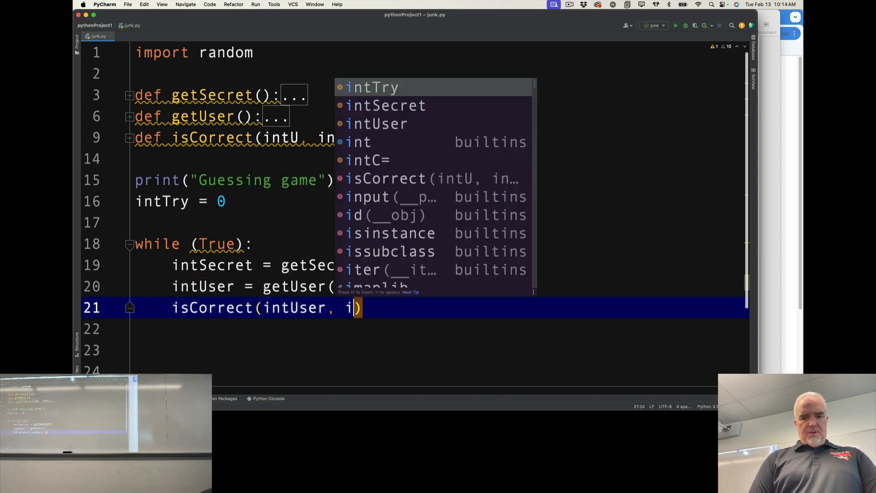
click(386, 106)
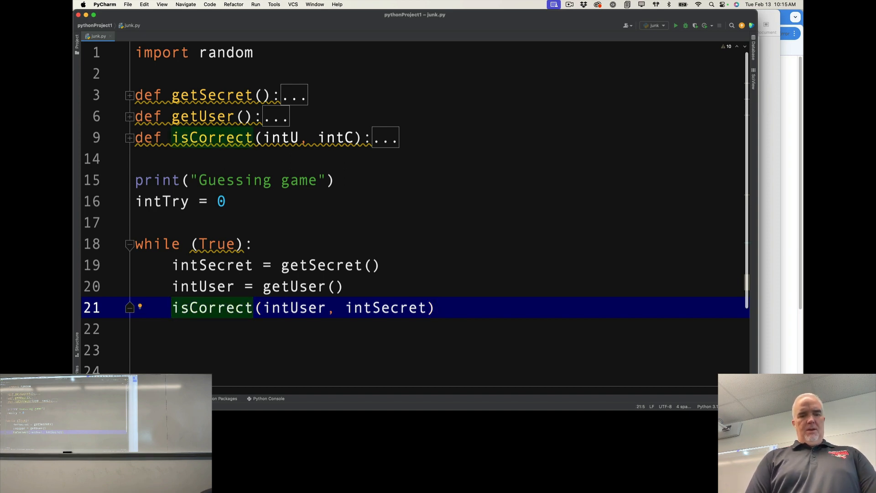
Step: Wrap the call in if, print "You got it." and break, else print "Not correct."
text(if ()
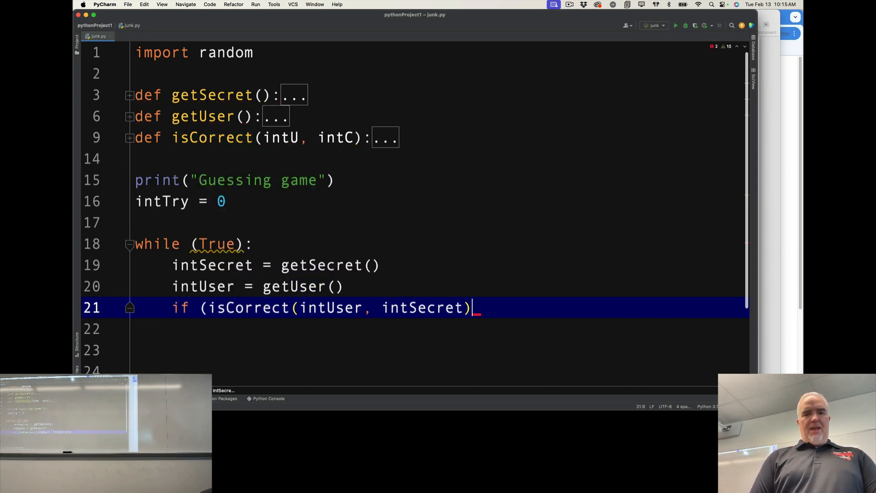
text())
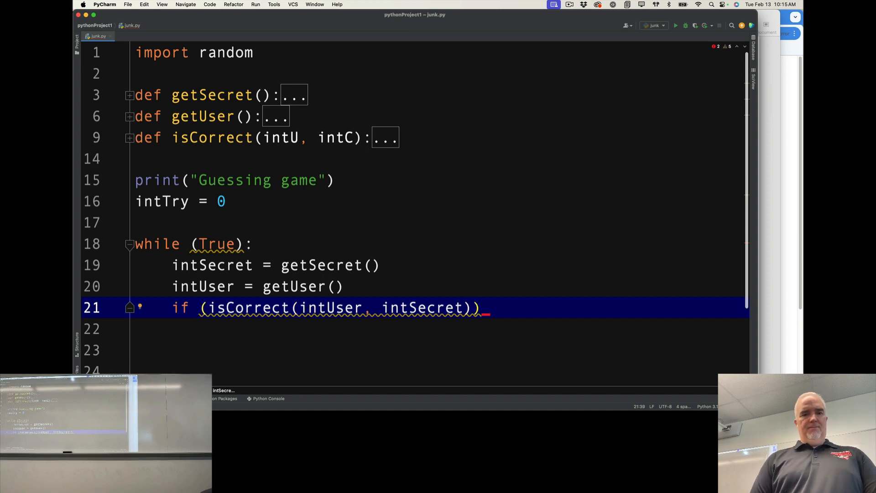
key(Enter)
text(print("You got it)
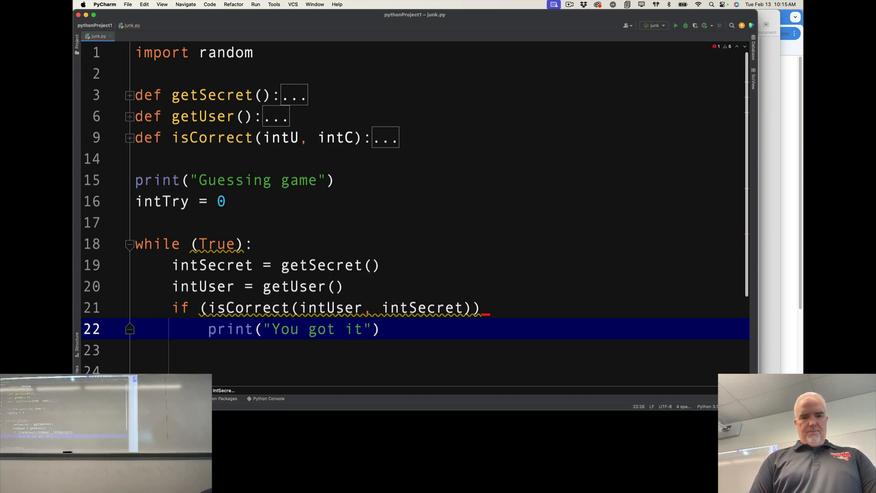
text(break)
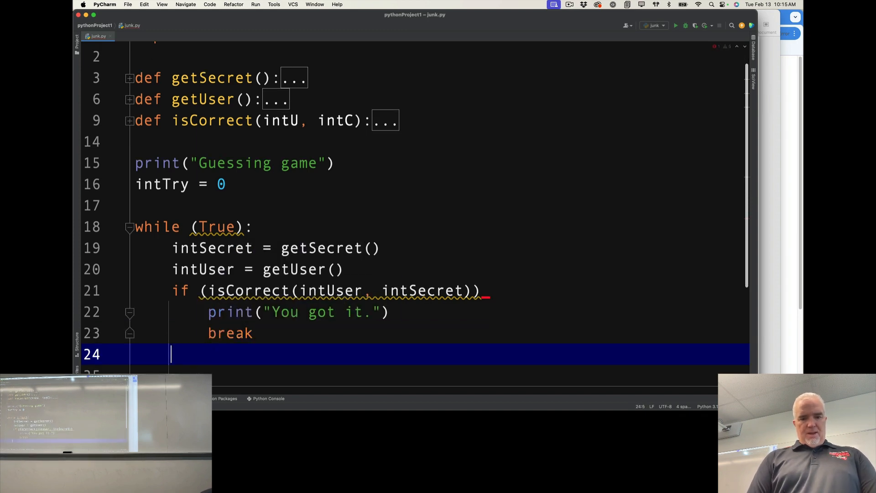
text(else:)
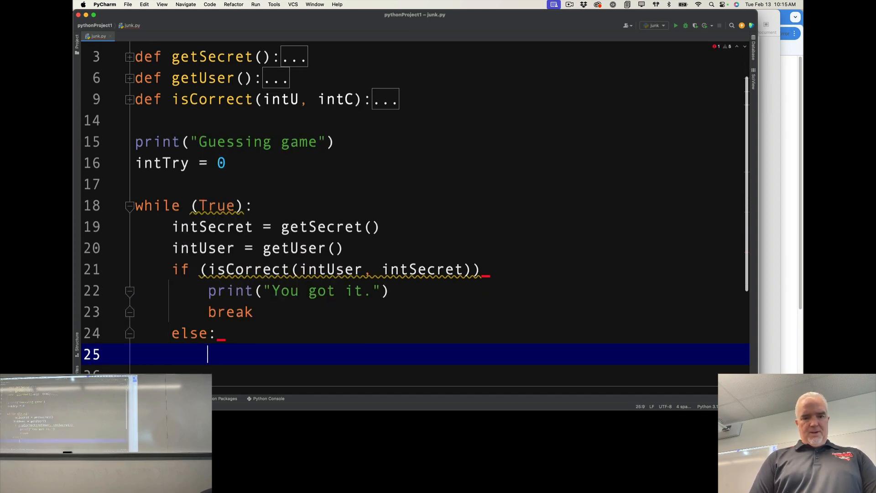
text(print(""))
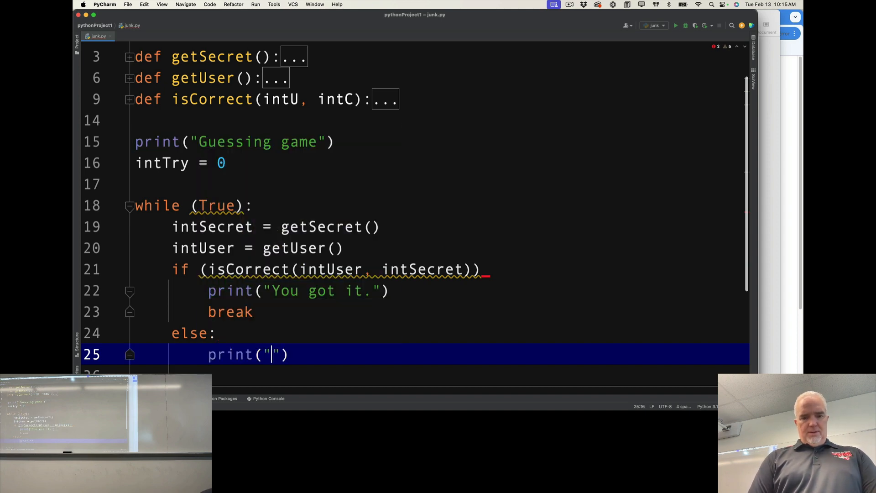
text(Not correct.)
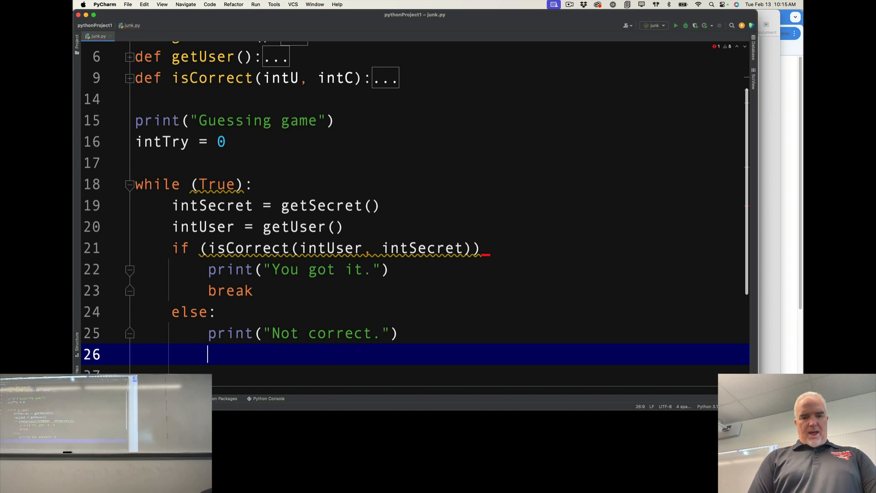
Step: Count intTry and on if (intTry == 3) print "GAme over." and break
text(intTry += 1)
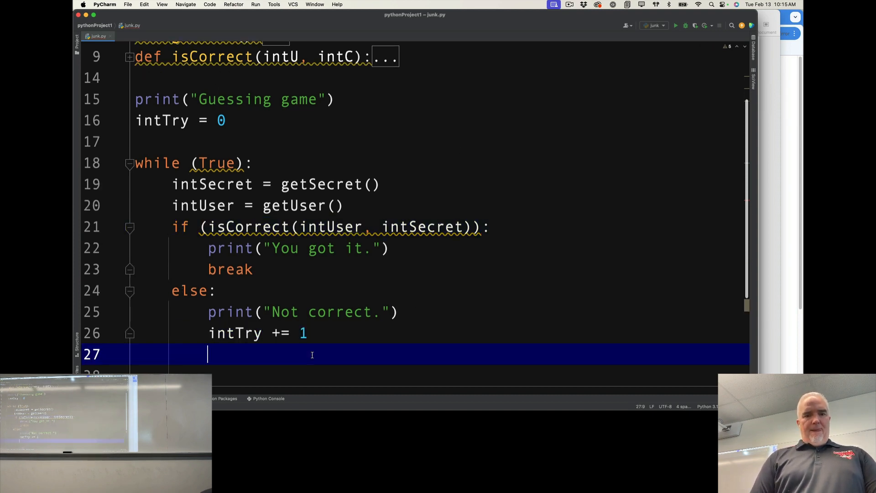
text(if)
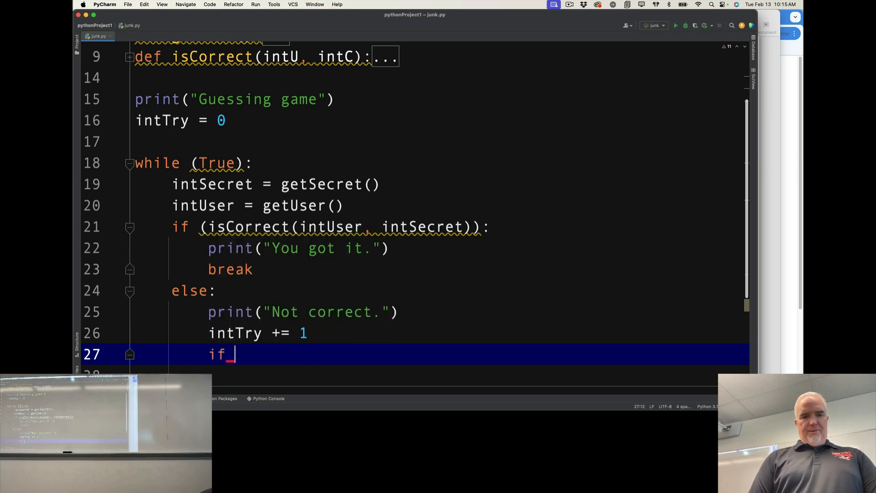
text((int))
text(print(")
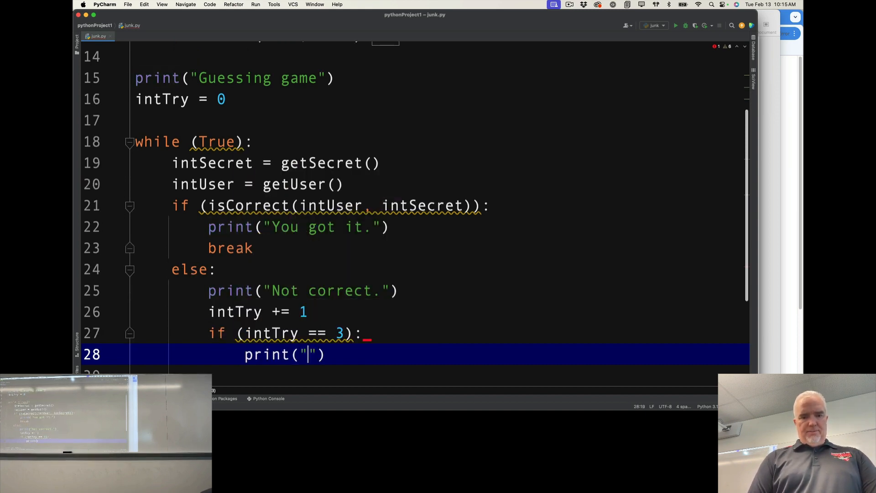
text(GAme over.)
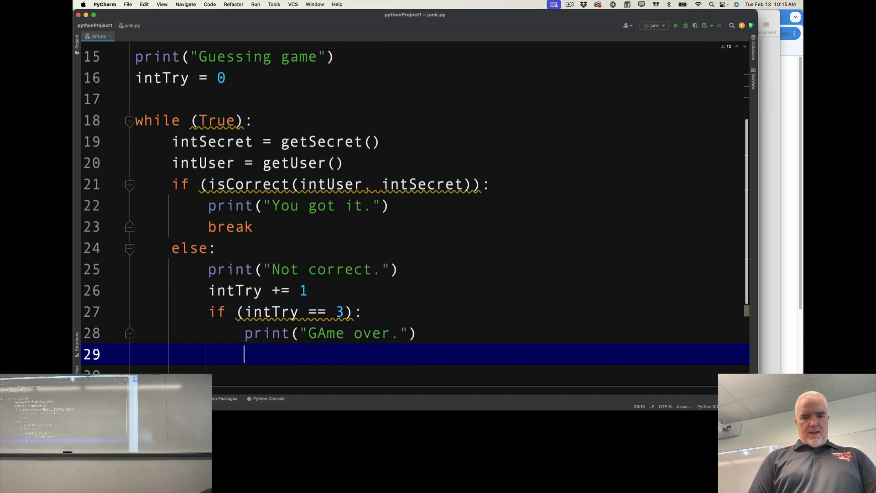
text(break)
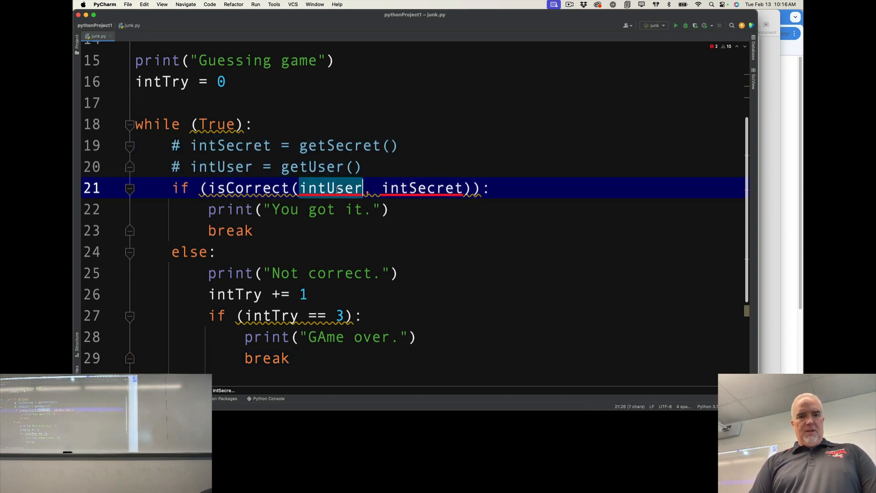
Step: Replace the isCorrect arguments with getUser() and getSecret() directly in the loop condition
text(get)
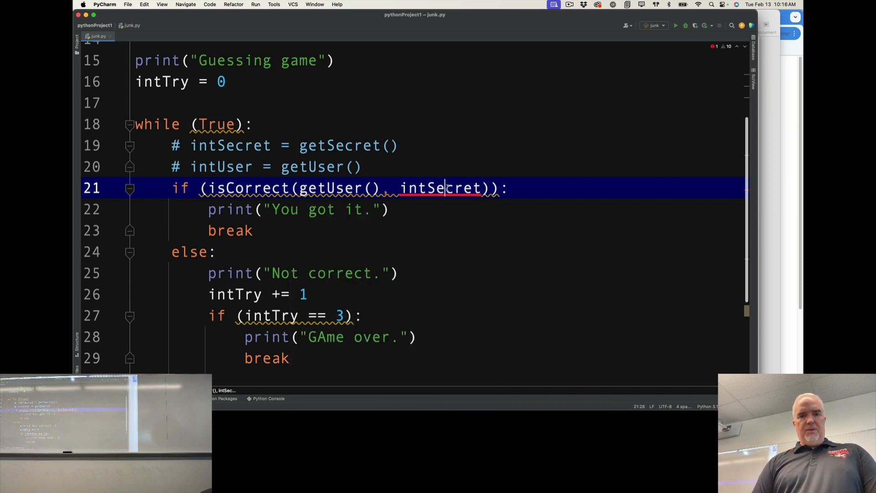
text(getSecret())
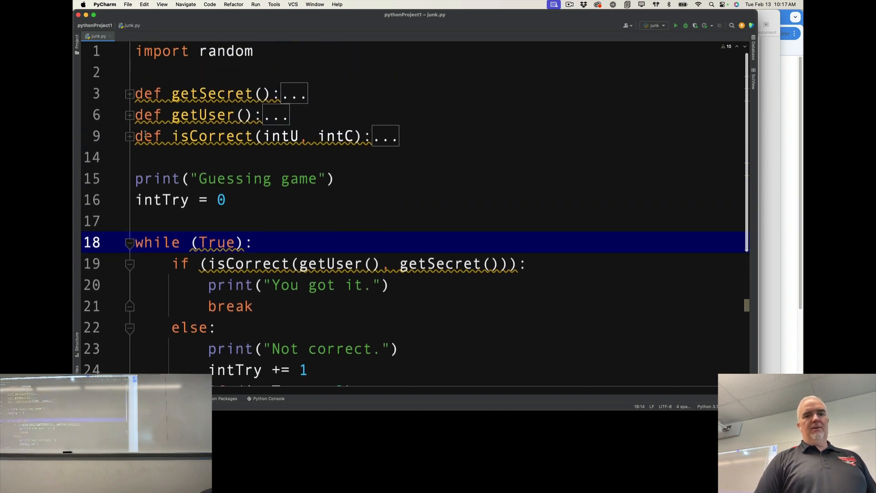
Step: Scroll through the finished while loop after removing the commented-out assignment lines
scroll(down, 3)
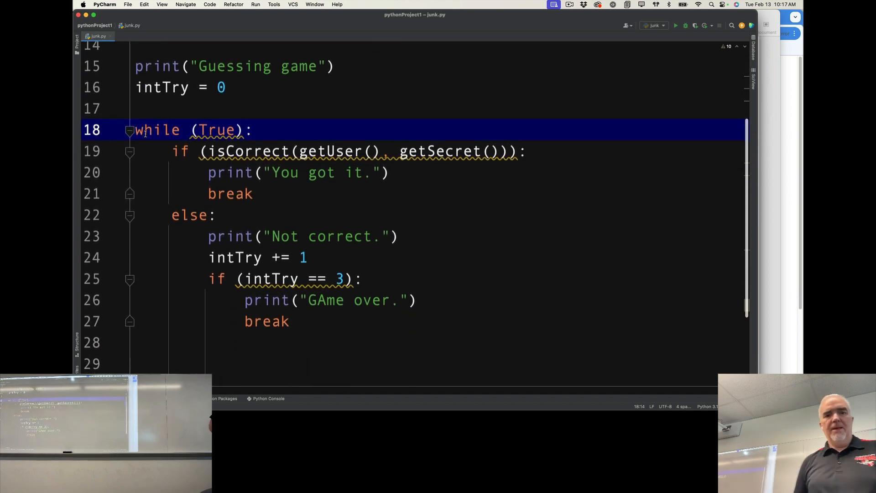